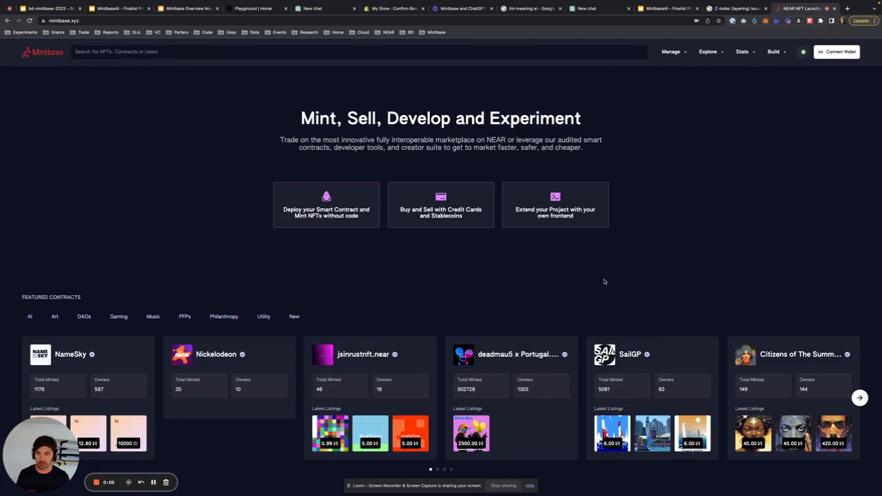
{"action": "mouse_move", "coordinate": [575, 287]}
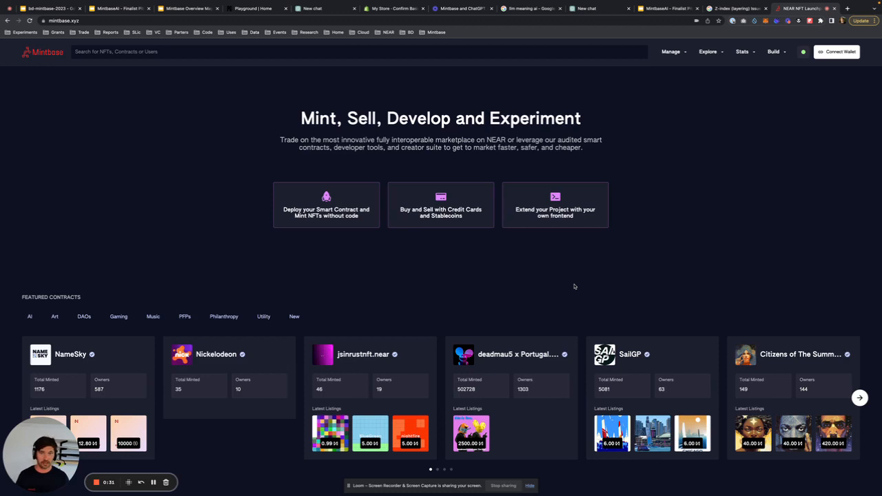
{"action": "mouse_move", "coordinate": [493, 246]}
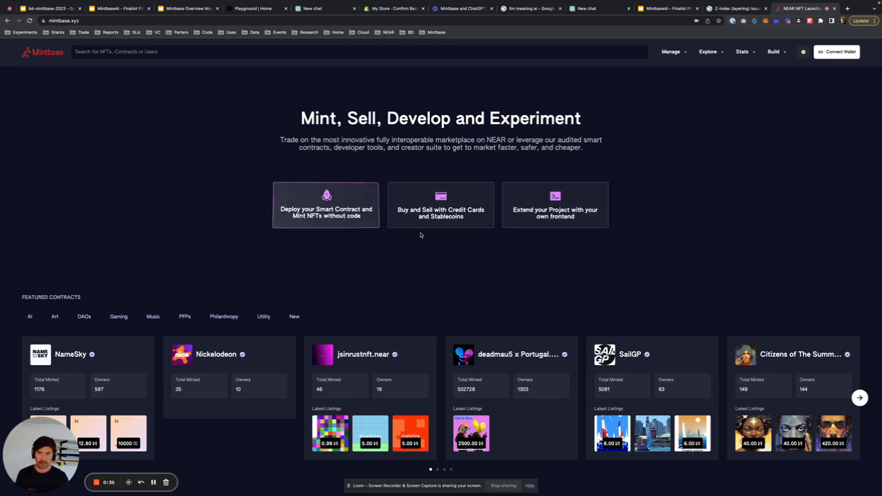
- Connect the NEAR account via MyNearWallet, selecting the account and approving Mintbase's requested permissions
{"action": "scroll", "scroll_direction": "down", "scroll_amount": 3}
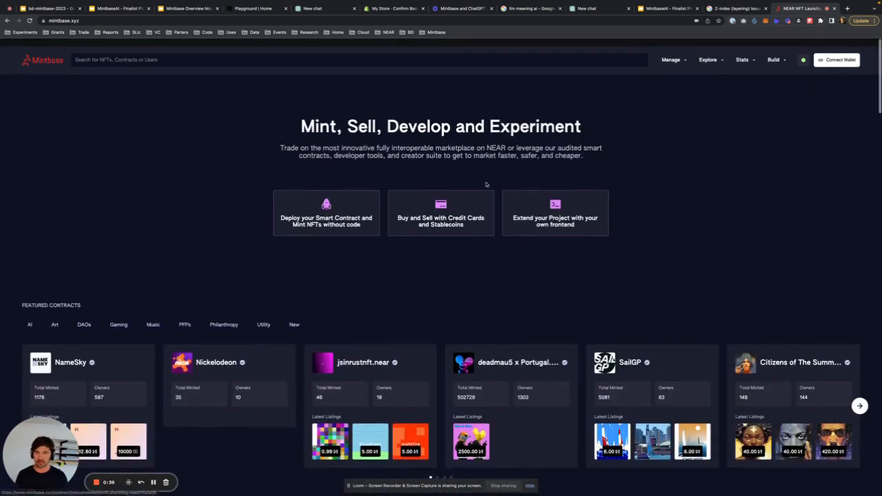
{"action": "left_click", "coordinate": [835, 61]}
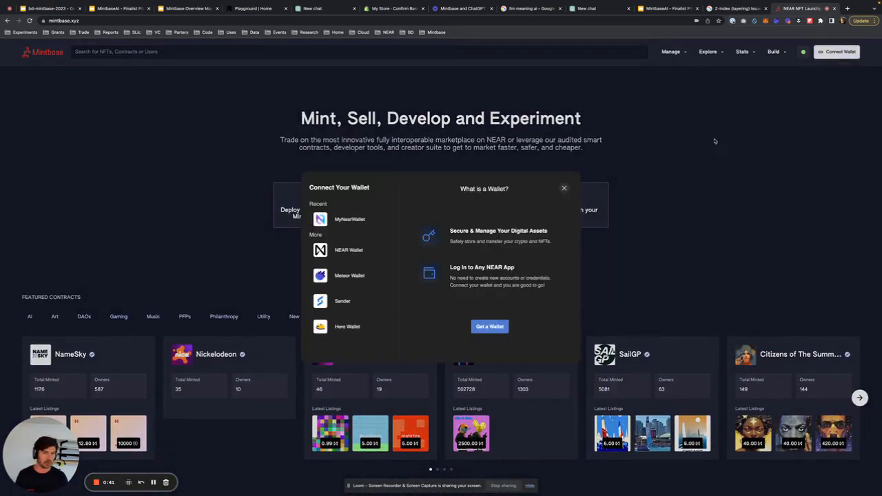
{"action": "left_click", "coordinate": [350, 219]}
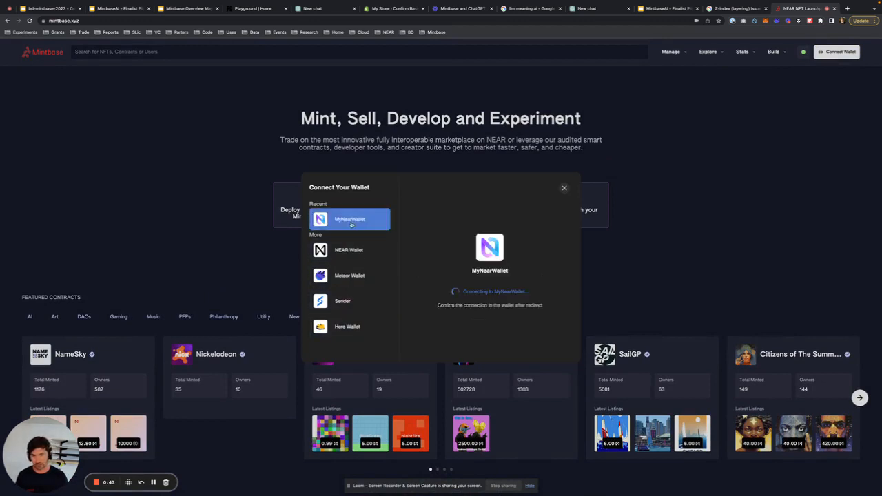
{"action": "left_click", "coordinate": [350, 219]}
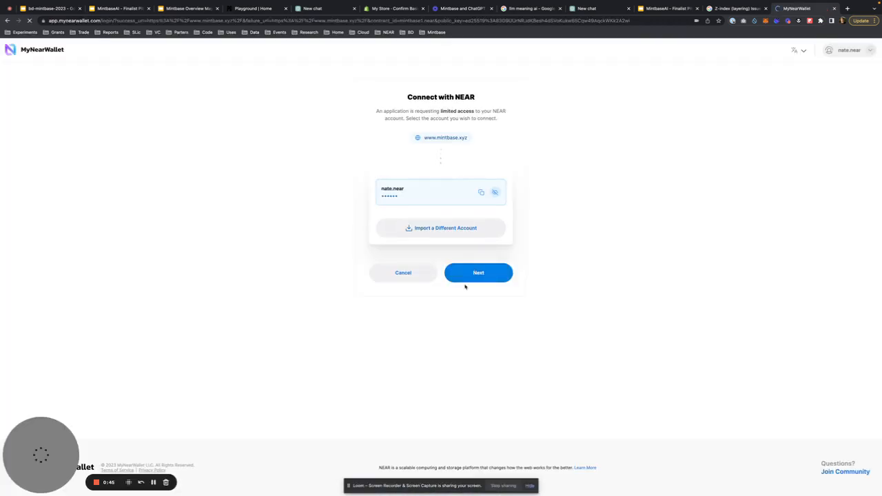
{"action": "left_click", "coordinate": [478, 273]}
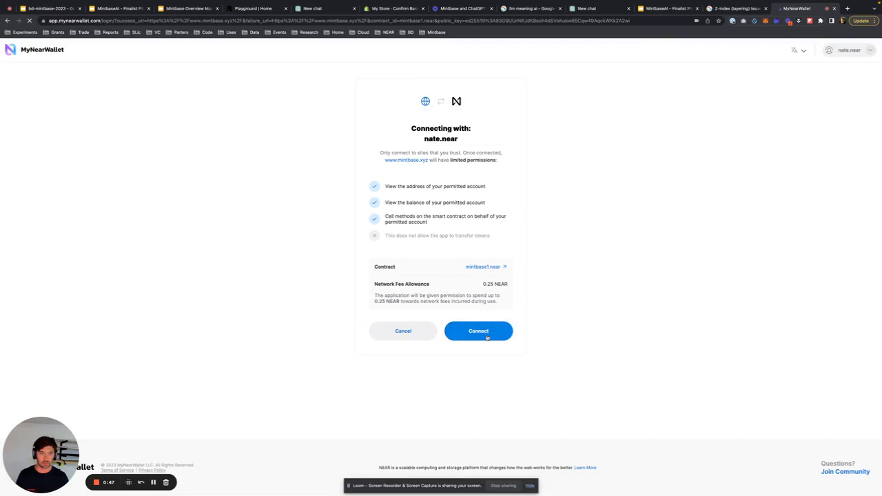
{"action": "left_click", "coordinate": [478, 330]}
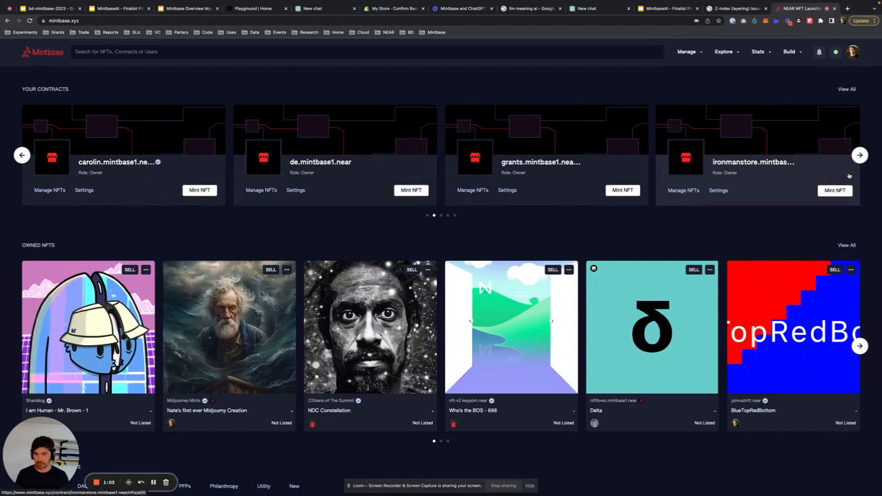
- Advance the Your Contracts carousel and open the Midjourney Mints contract card
{"action": "left_click", "coordinate": [860, 155]}
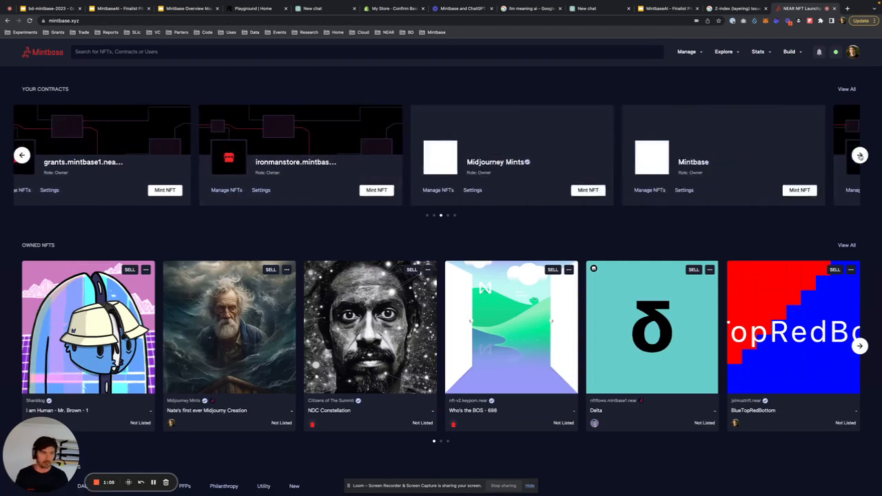
{"action": "left_click", "coordinate": [860, 155]}
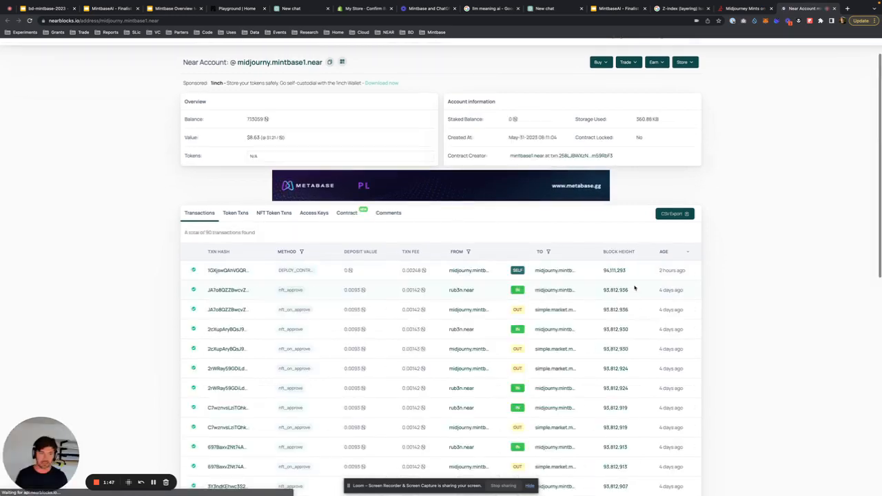
- Scroll through the Transactions table of the Midjourney Mints account on NearBlocks
{"action": "scroll", "scroll_direction": "down", "scroll_amount": 3}
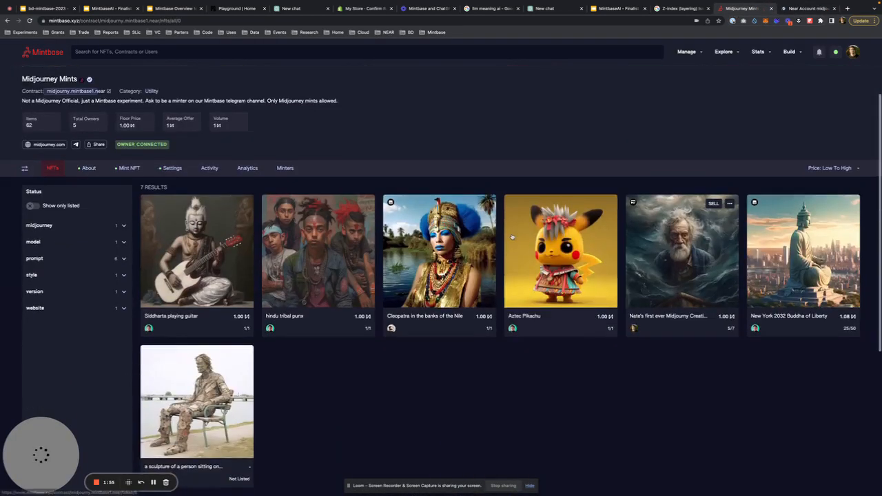
- Review the contract's Settings page, then view its list of minters
{"action": "left_click", "coordinate": [686, 51]}
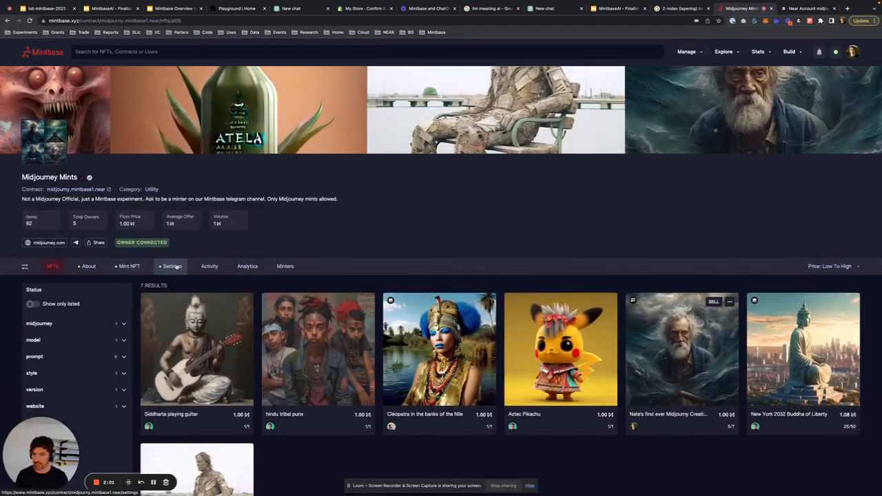
{"action": "left_click", "coordinate": [172, 266]}
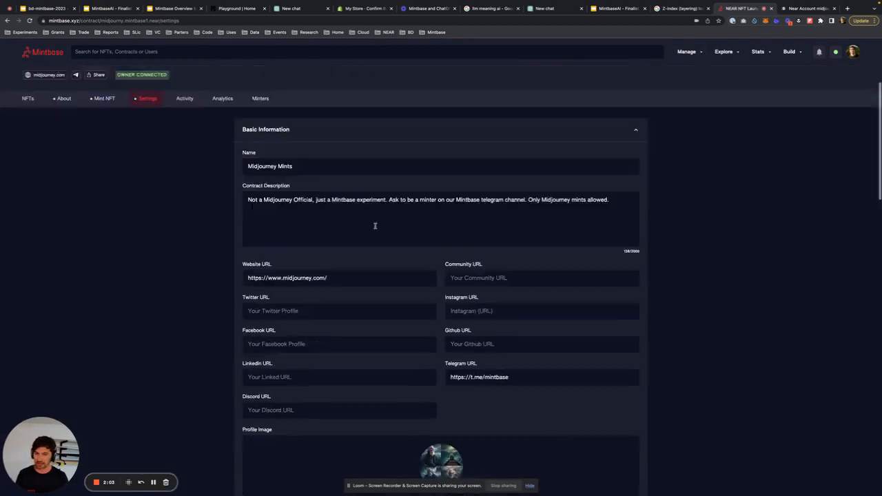
{"action": "scroll", "scroll_direction": "down", "scroll_amount": 3}
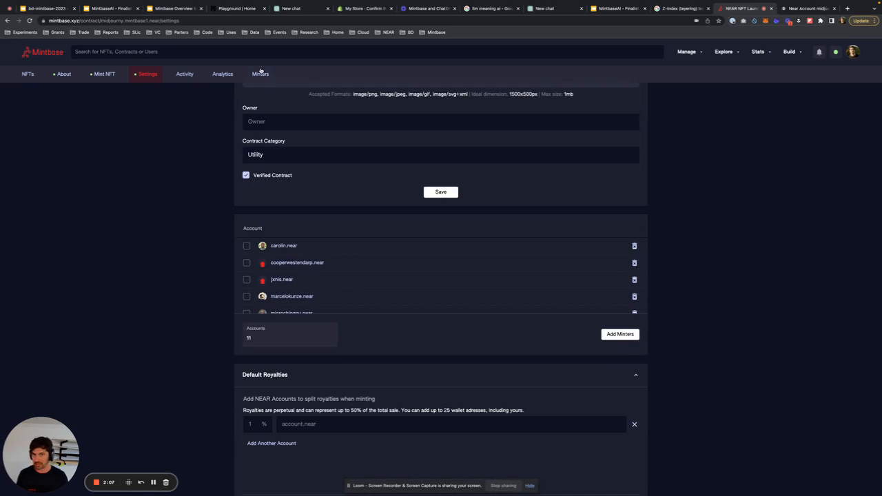
{"action": "left_click", "coordinate": [259, 75]}
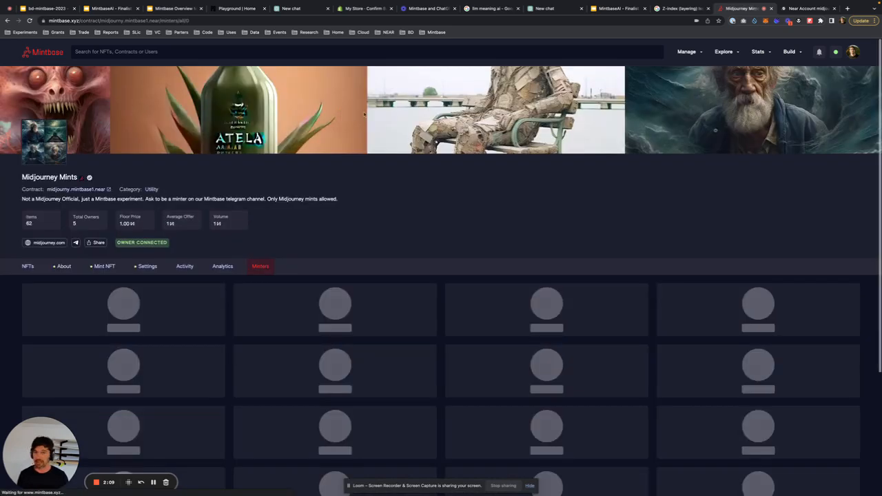
- Return to the Settings form showing the contract's name, description and links
{"action": "scroll", "scroll_direction": "down", "scroll_amount": 3}
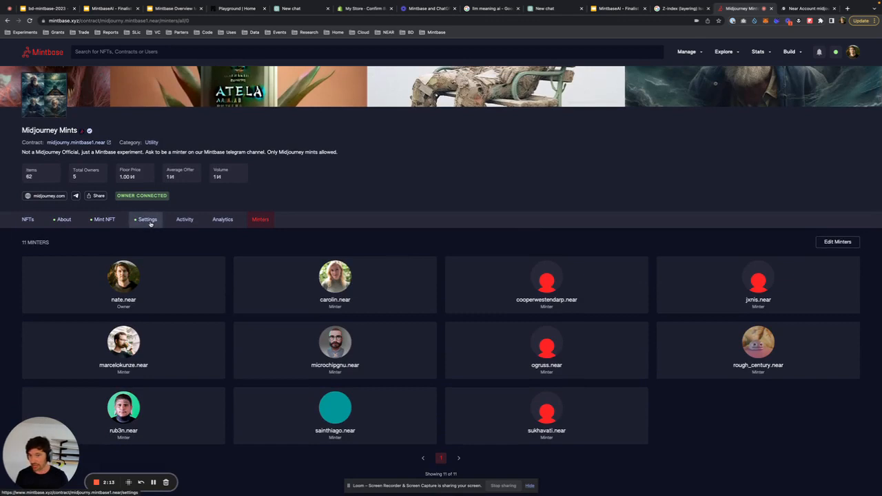
{"action": "left_click", "coordinate": [146, 219]}
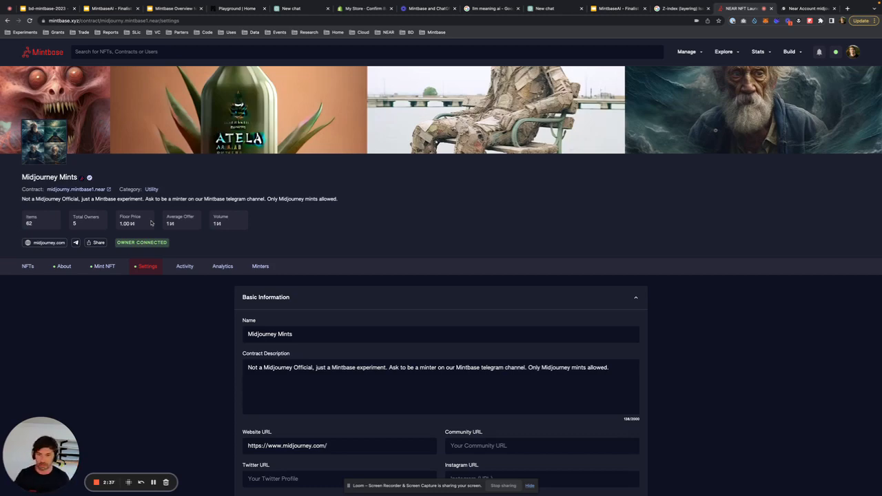
{"action": "scroll", "scroll_direction": "down", "scroll_amount": 3}
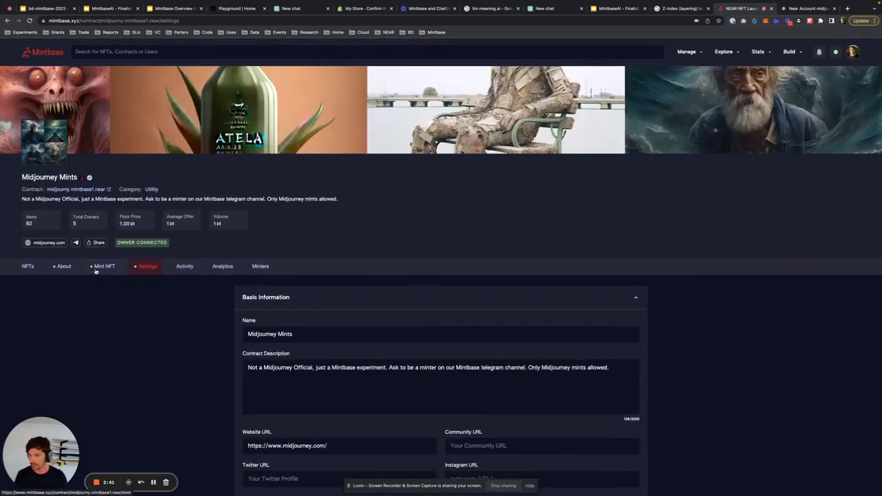
- Review the Mint NFT form for Midjourney Mints from top to bottom
{"action": "left_click", "coordinate": [105, 266]}
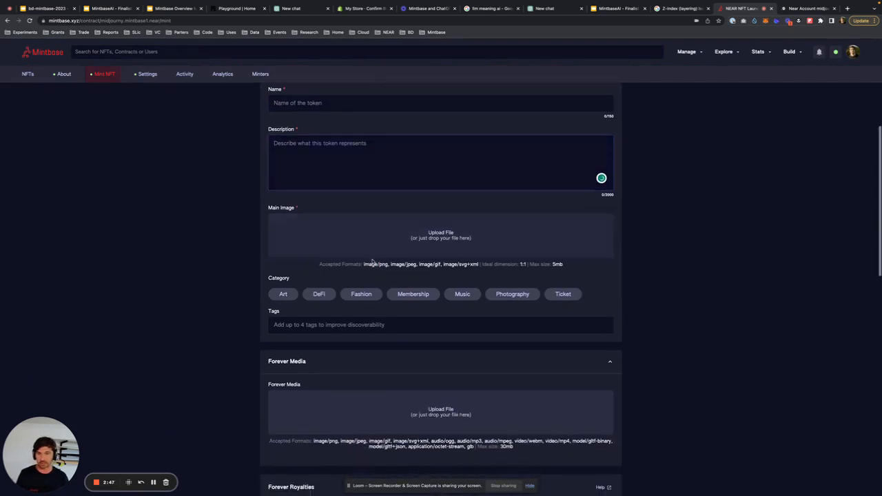
{"action": "scroll", "scroll_direction": "down", "scroll_amount": 3}
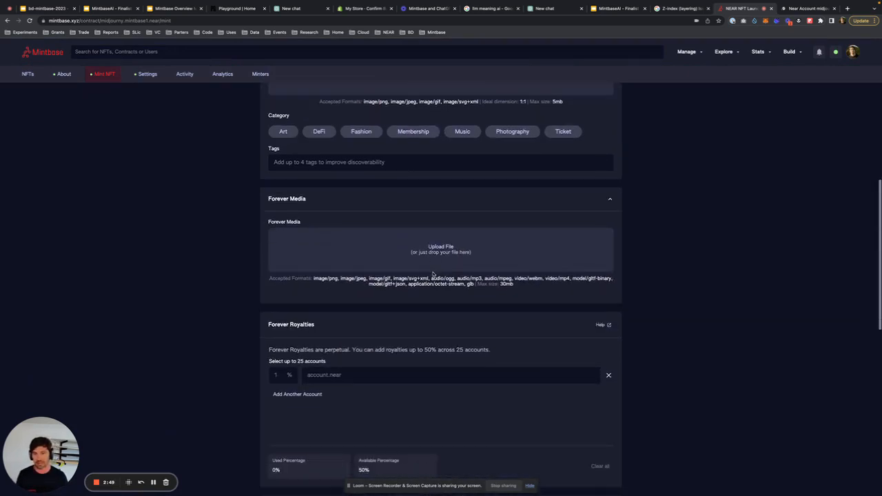
{"action": "mouse_move", "coordinate": [341, 253]}
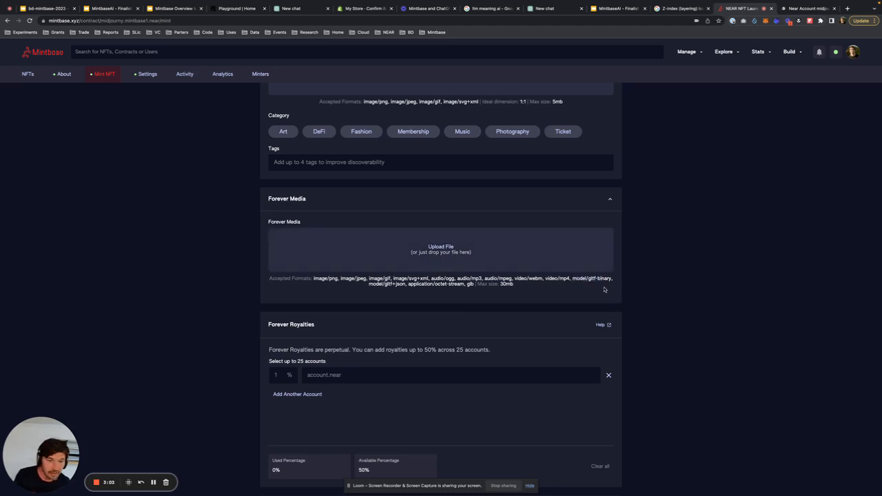
{"action": "mouse_move", "coordinate": [443, 311]}
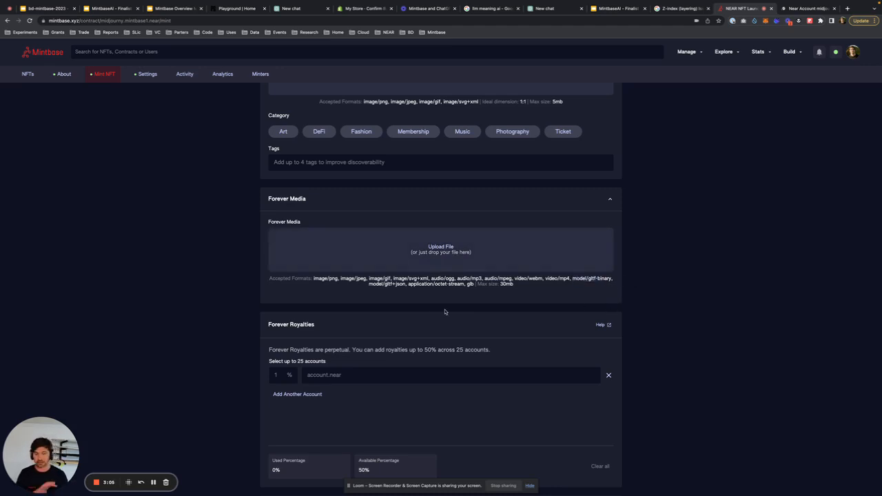
{"action": "scroll", "scroll_direction": "down", "scroll_amount": 3}
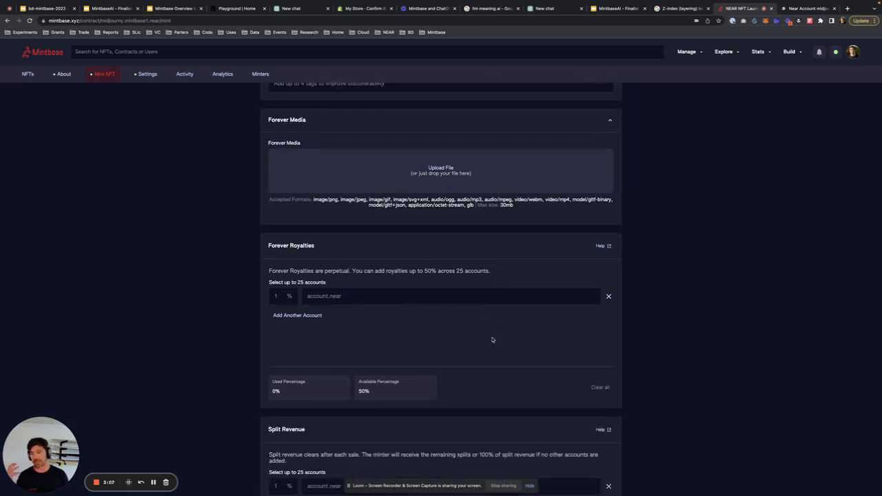
{"action": "scroll", "scroll_direction": "down", "scroll_amount": 3}
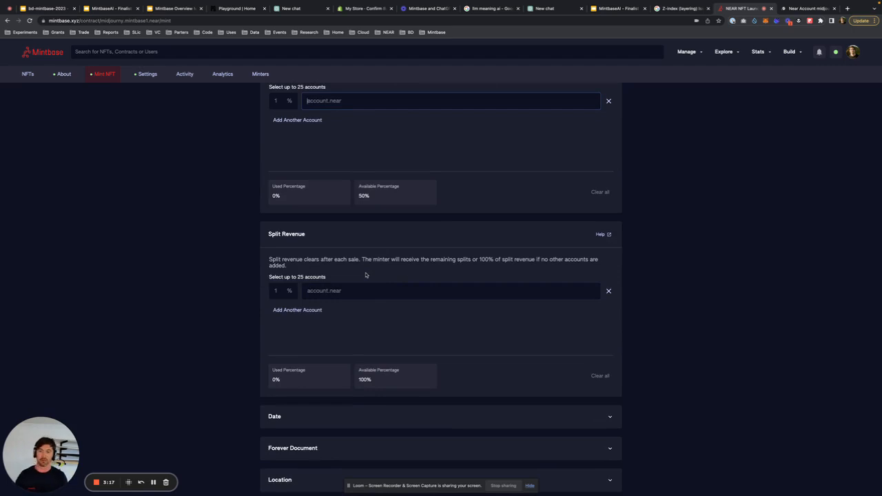
{"action": "scroll", "scroll_direction": "down", "scroll_amount": 3}
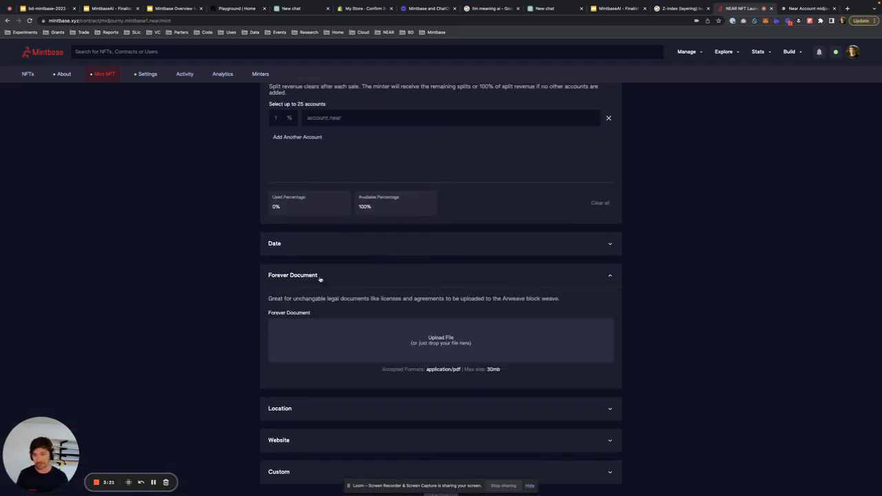
{"action": "scroll", "scroll_direction": "down", "scroll_amount": 3}
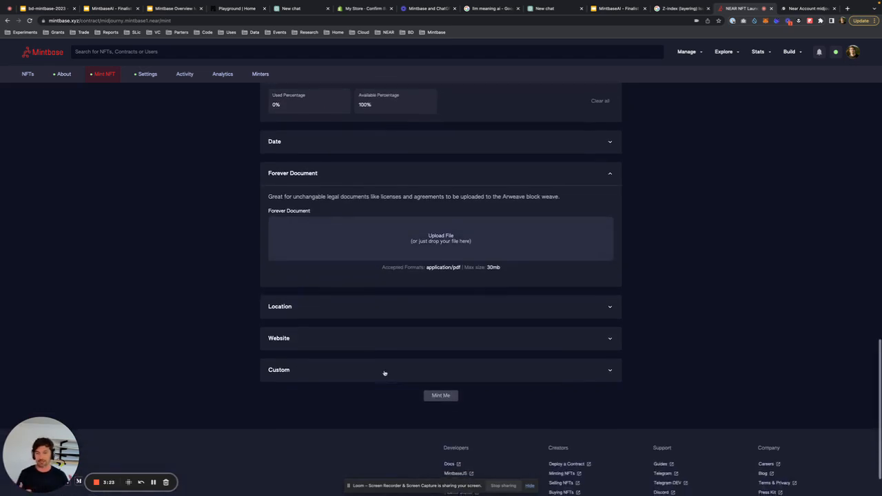
{"action": "mouse_move", "coordinate": [336, 366]}
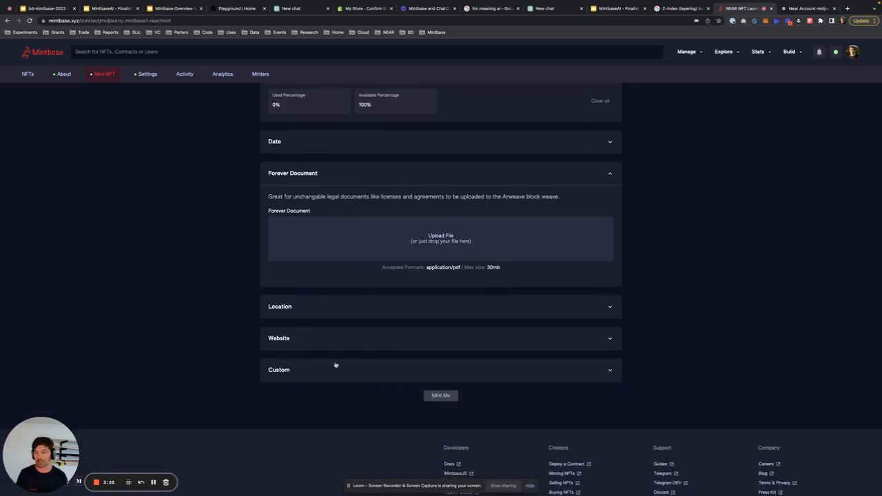
{"action": "scroll", "scroll_direction": "up", "scroll_amount": 3}
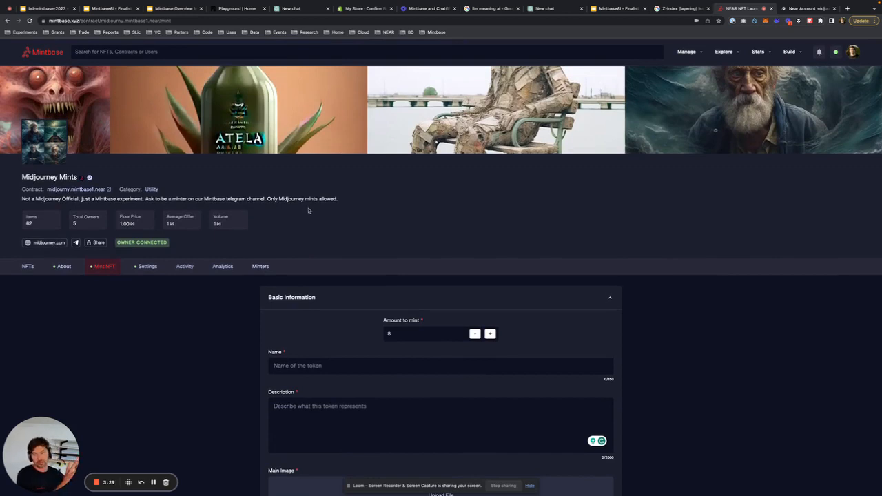
{"action": "mouse_move", "coordinate": [311, 207]}
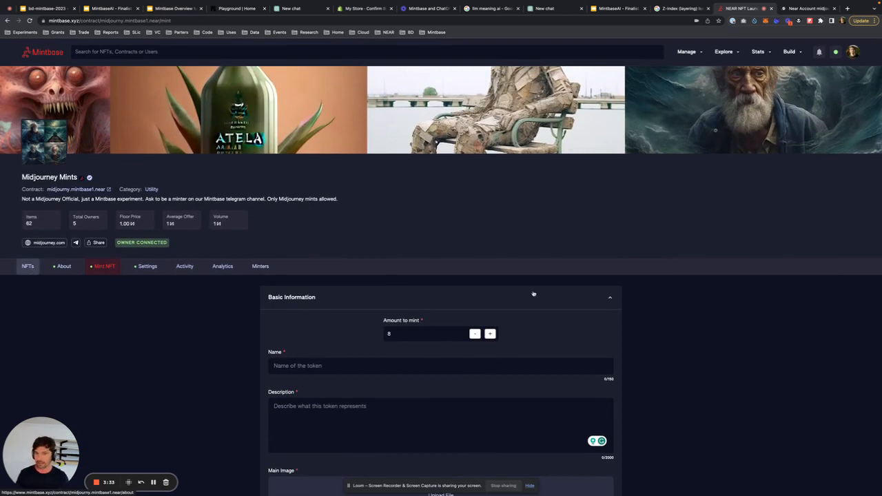
- Switch back to the NFTs view listing the collection's seven tokens
{"action": "left_click", "coordinate": [27, 266]}
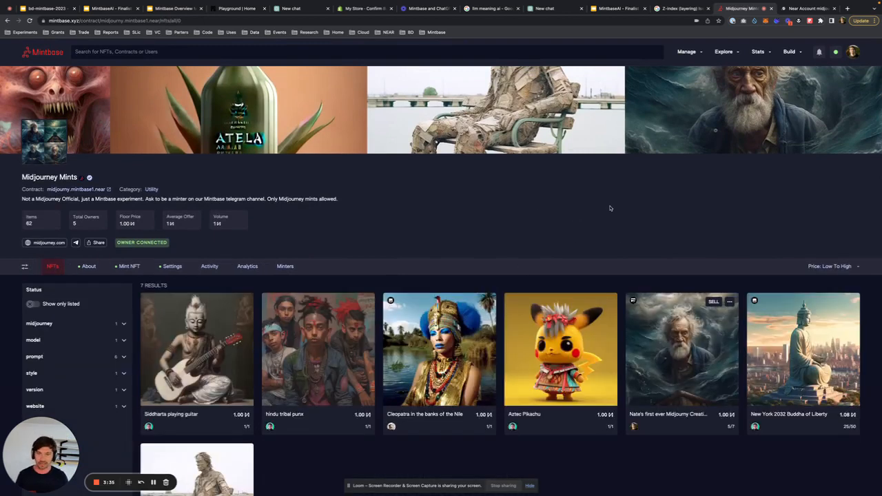
- Return to the Mintbase home dashboard via the logo
{"action": "scroll", "scroll_direction": "down", "scroll_amount": 3}
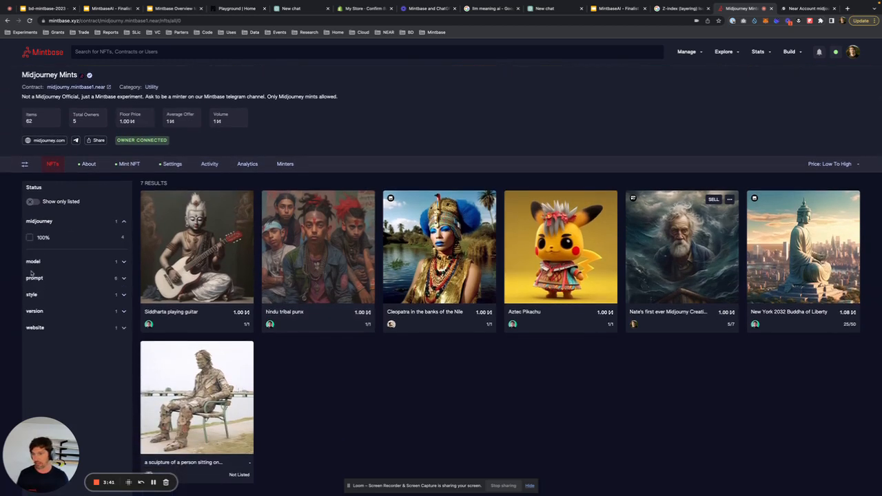
{"action": "left_click", "coordinate": [30, 187]}
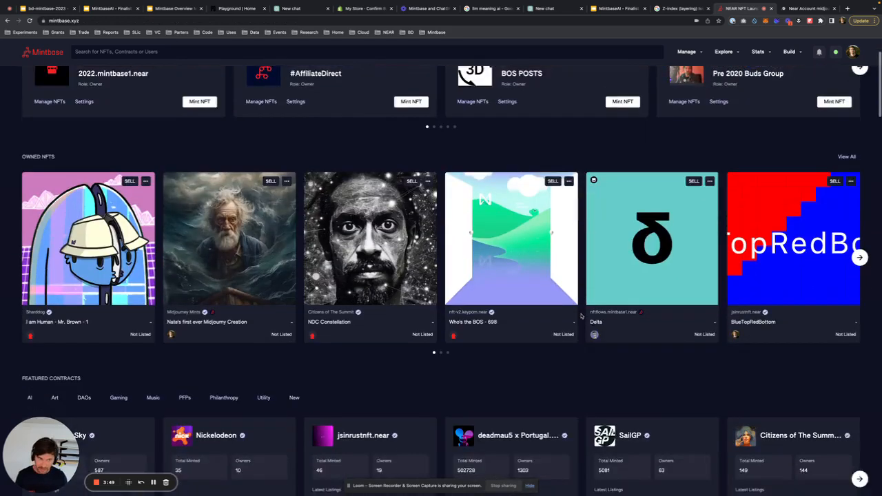
- Advance the Owned NFTs carousel and start a Transfer of the yatzy.near token
{"action": "scroll", "scroll_direction": "down", "scroll_amount": 3}
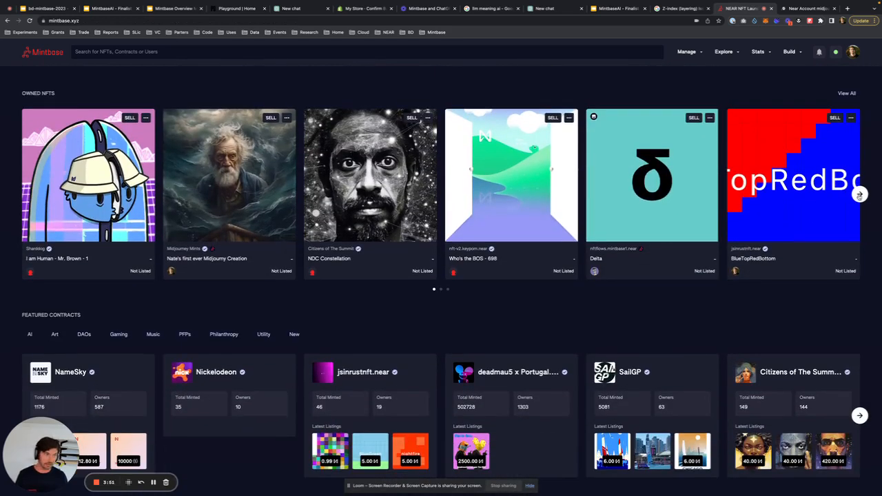
{"action": "left_click", "coordinate": [859, 193]}
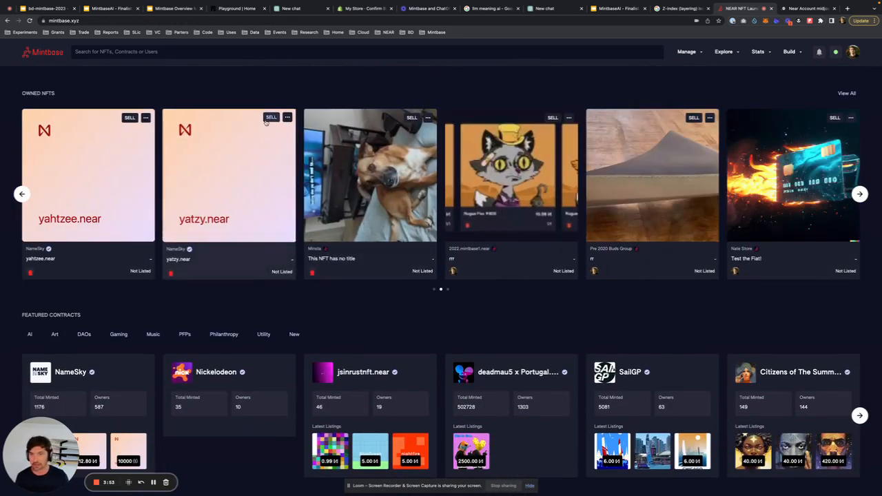
{"action": "left_click", "coordinate": [286, 118]}
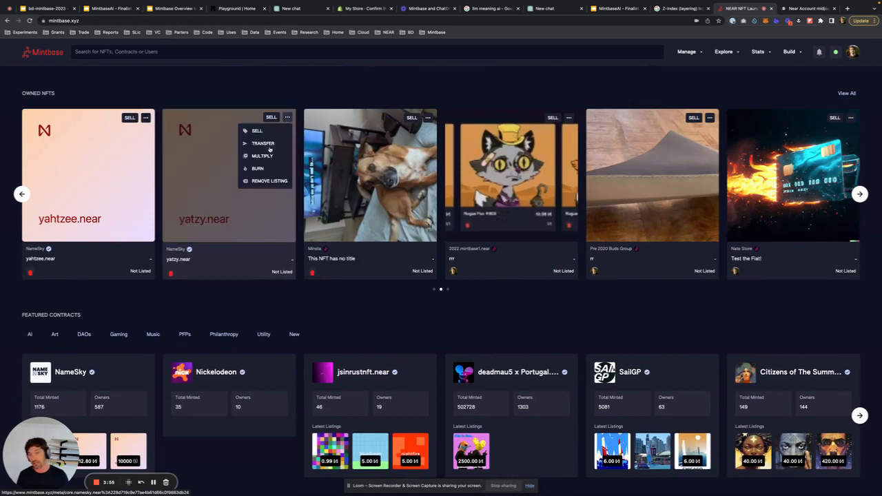
{"action": "left_click", "coordinate": [262, 144]}
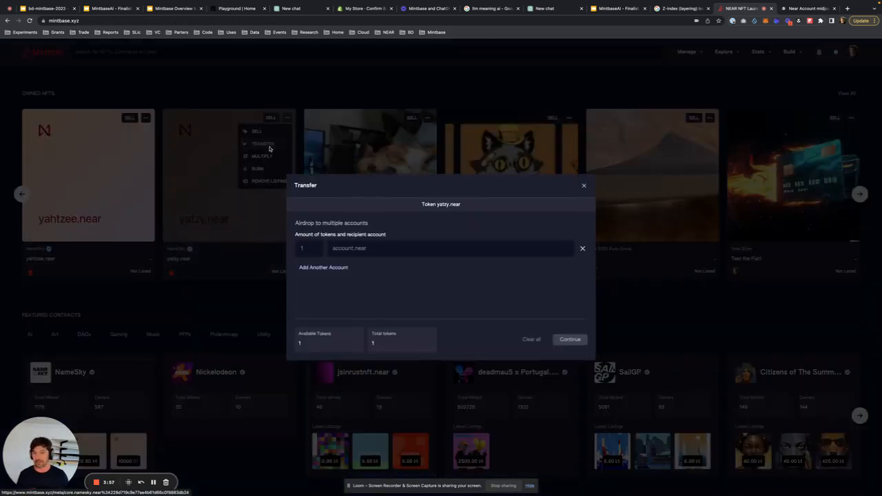
- Add a second recipient account with amount 3, then close the transfer without sending
{"action": "left_click", "coordinate": [322, 267]}
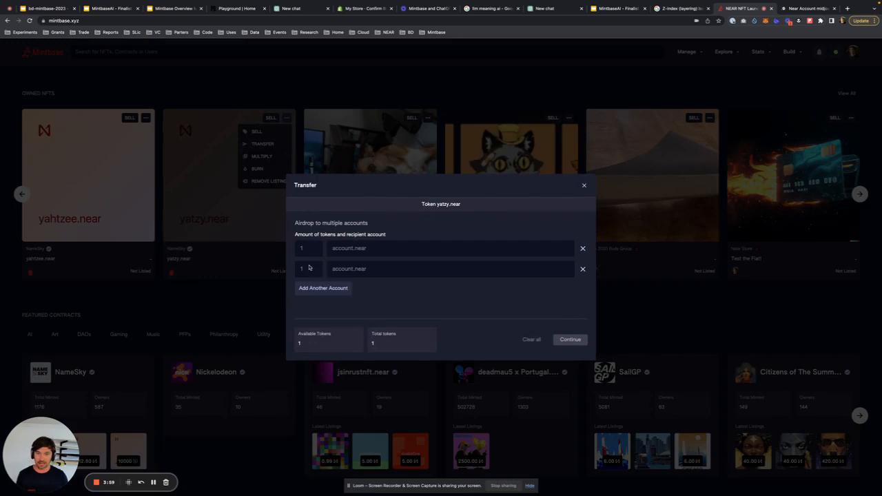
{"action": "type", "text": "3"}
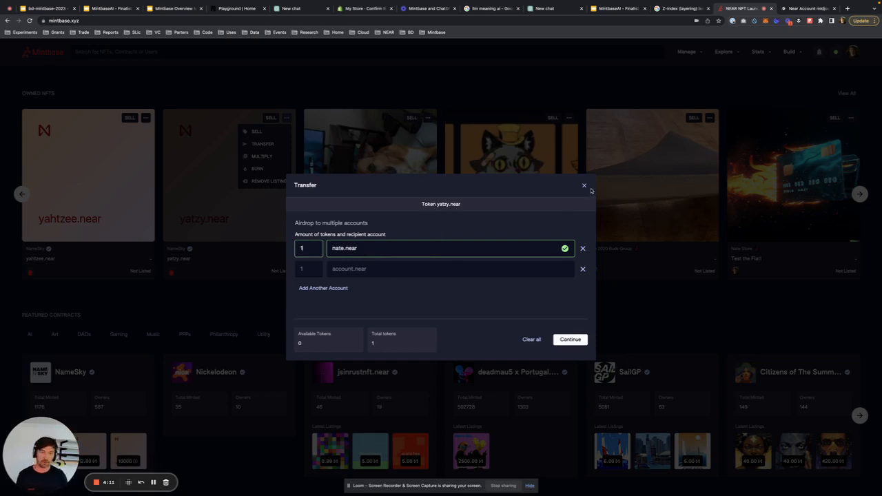
{"action": "left_click", "coordinate": [584, 184]}
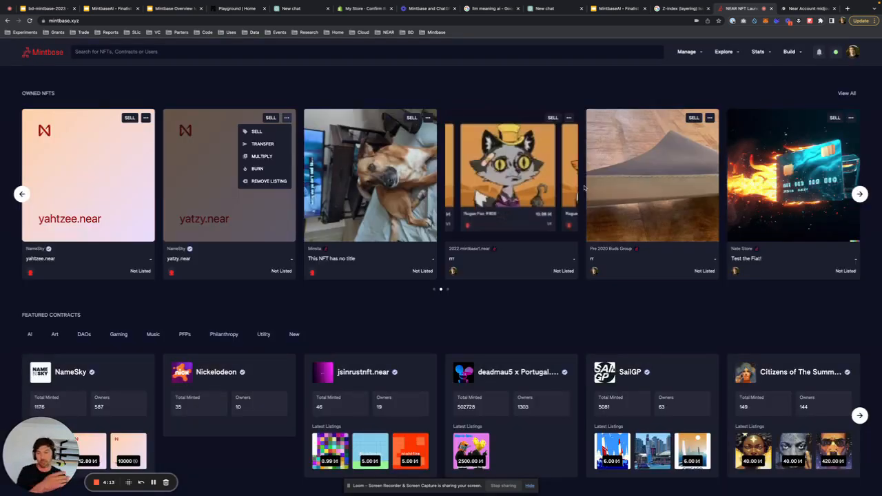
{"action": "scroll", "scroll_direction": "down", "scroll_amount": 3}
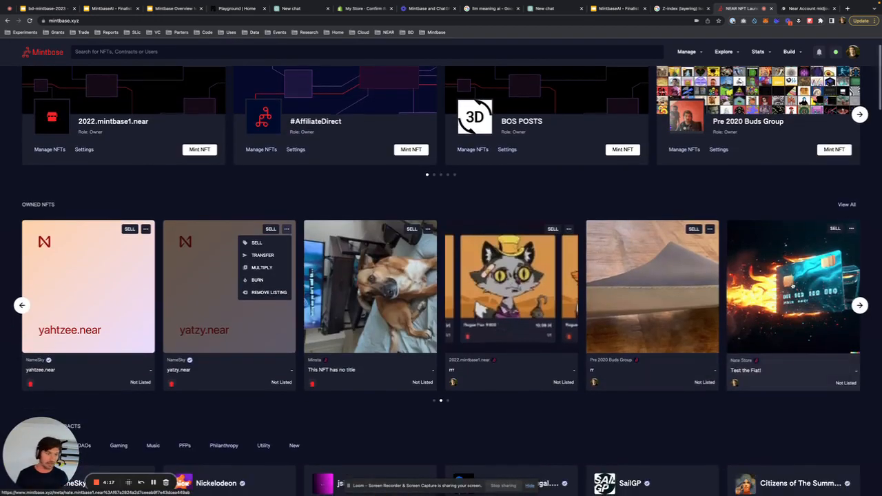
{"action": "left_click", "coordinate": [792, 285]}
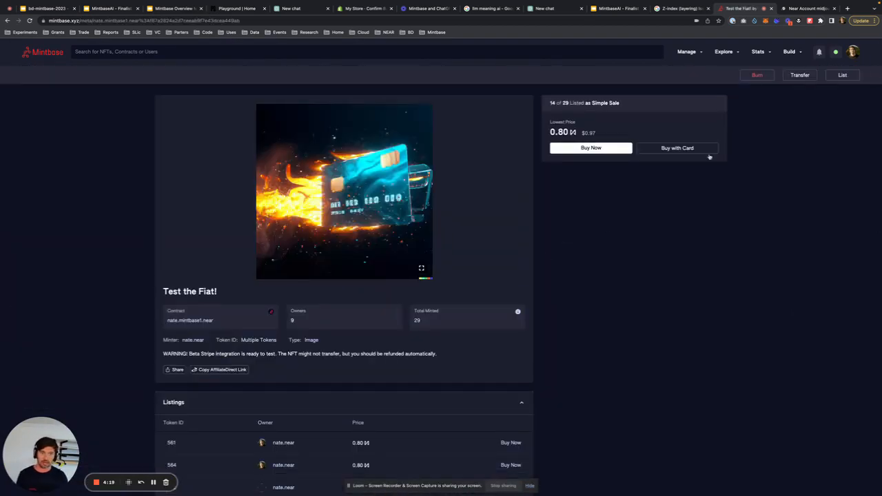
{"action": "left_click", "coordinate": [676, 148]}
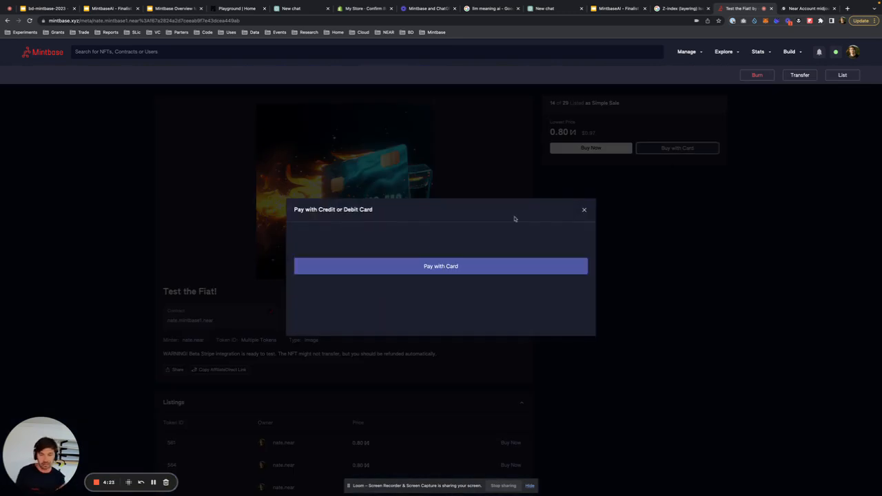
{"action": "left_click", "coordinate": [441, 266]}
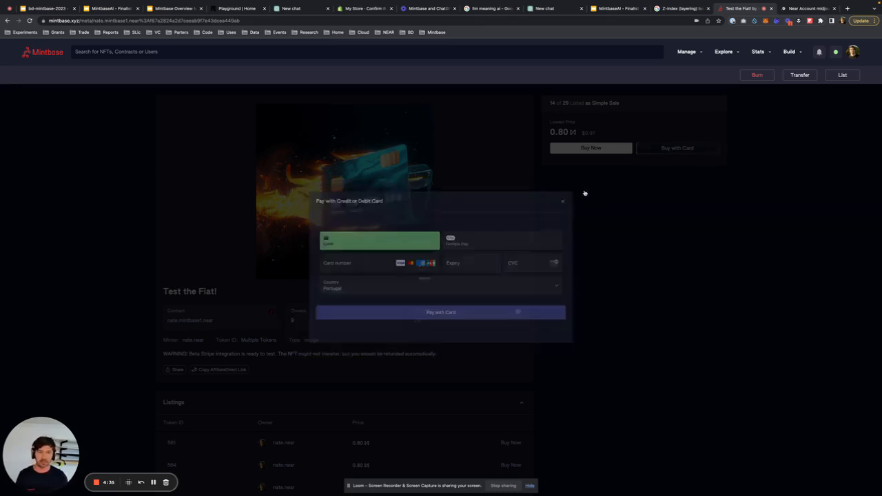
{"action": "left_click", "coordinate": [562, 202]}
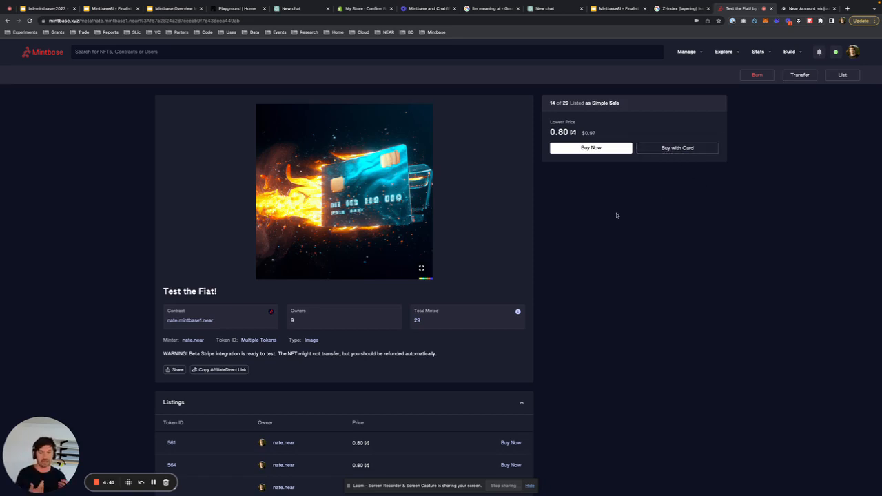
{"action": "scroll", "scroll_direction": "down", "scroll_amount": 3}
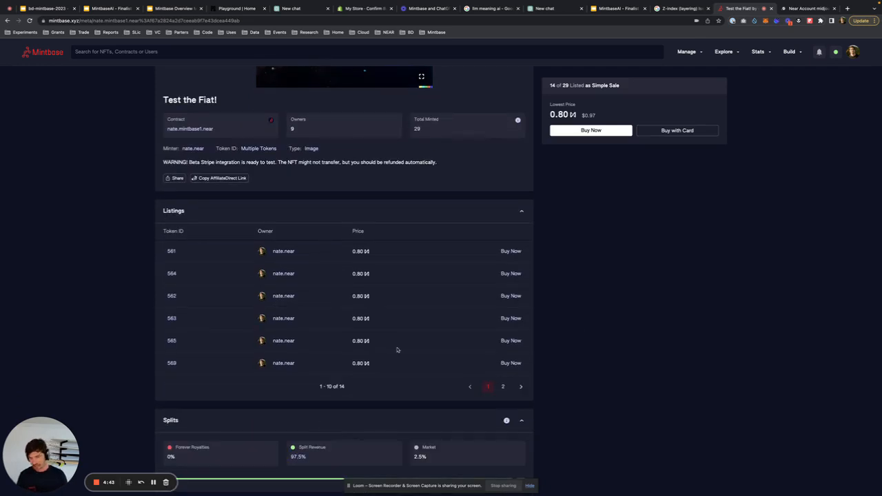
{"action": "scroll", "scroll_direction": "down", "scroll_amount": 3}
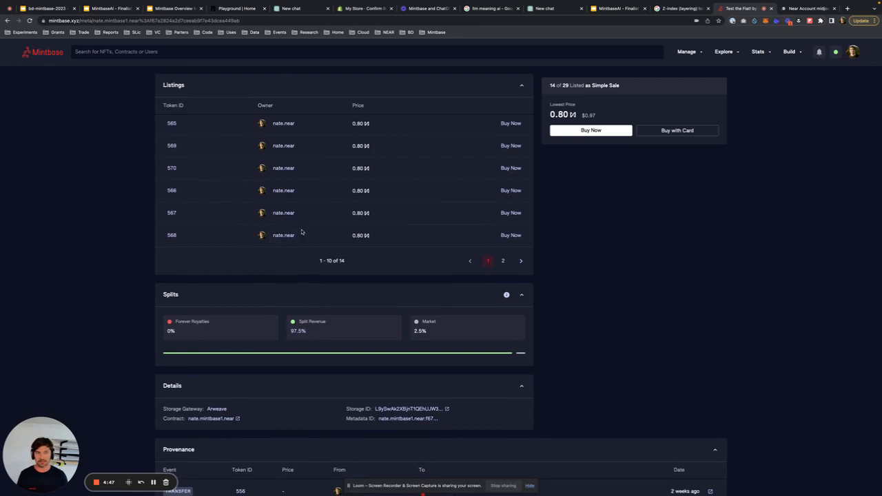
{"action": "scroll", "scroll_direction": "down", "scroll_amount": 3}
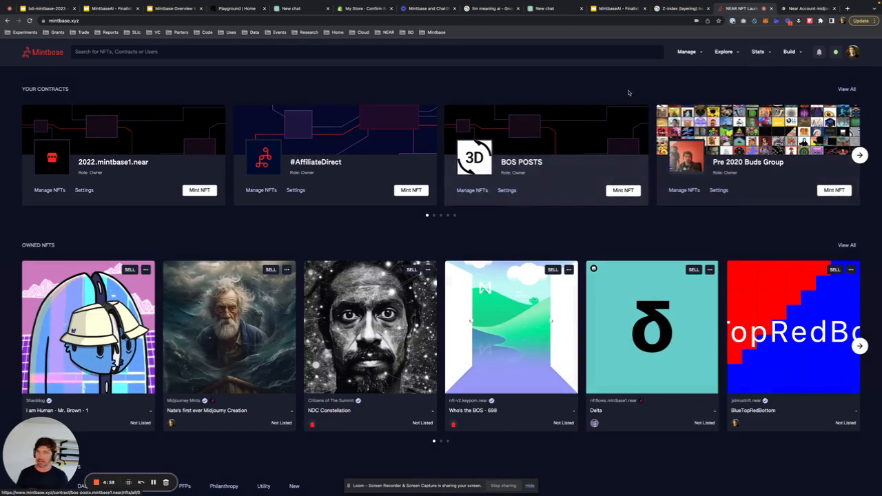
- Show the Activity feed of recent mints and transfers via Explore, and scroll the table
{"action": "left_click", "coordinate": [758, 51]}
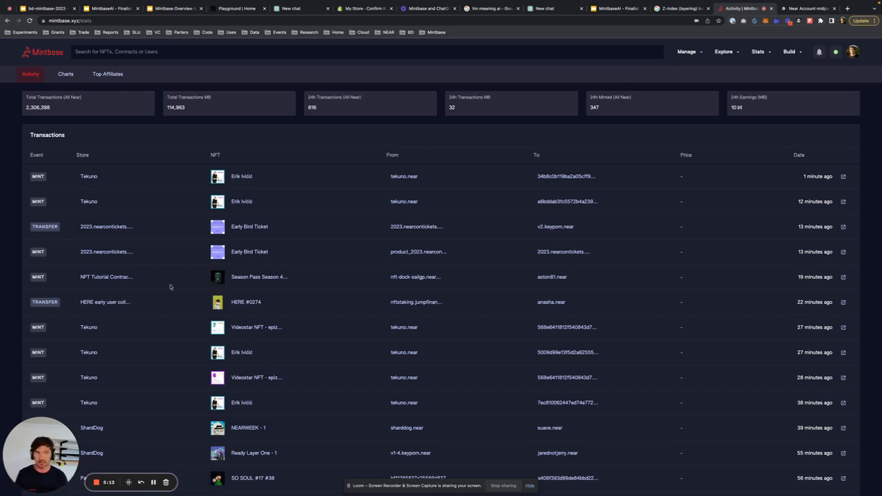
{"action": "left_click", "coordinate": [835, 51]}
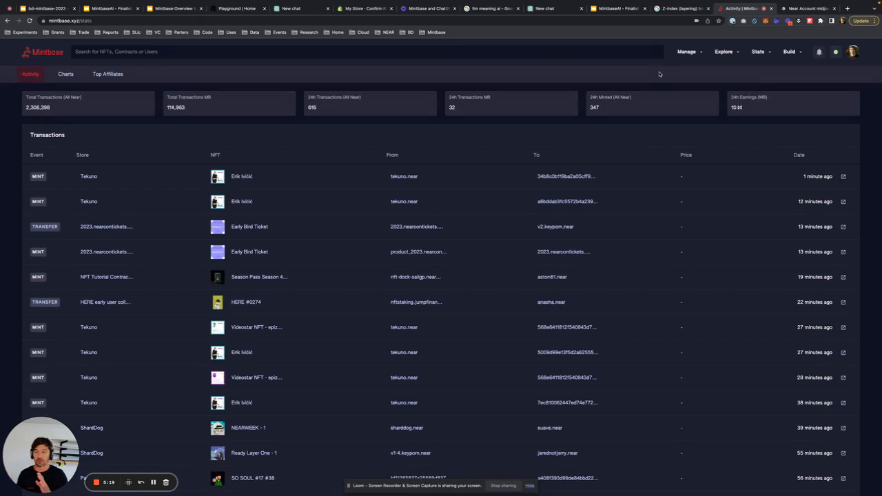
{"action": "scroll", "scroll_direction": "down", "scroll_amount": 3}
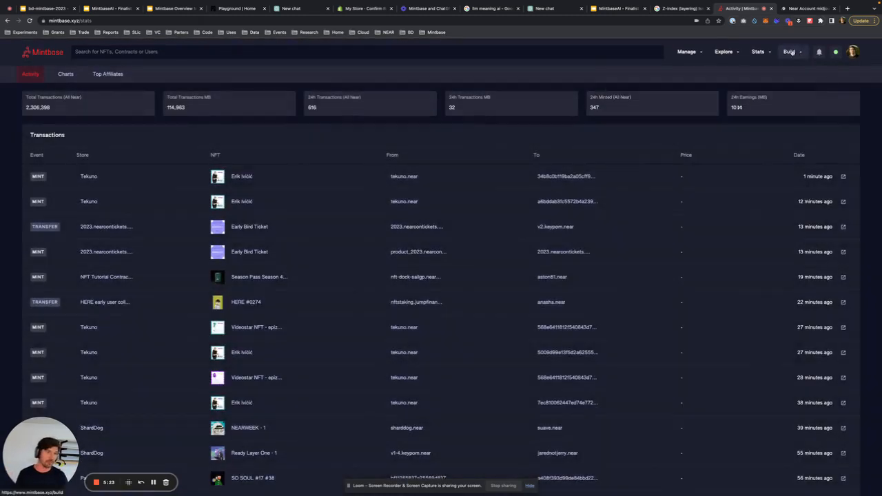
- Browse the developer Build page and launch the GraphQL Indexer playground
{"action": "left_click", "coordinate": [788, 50]}
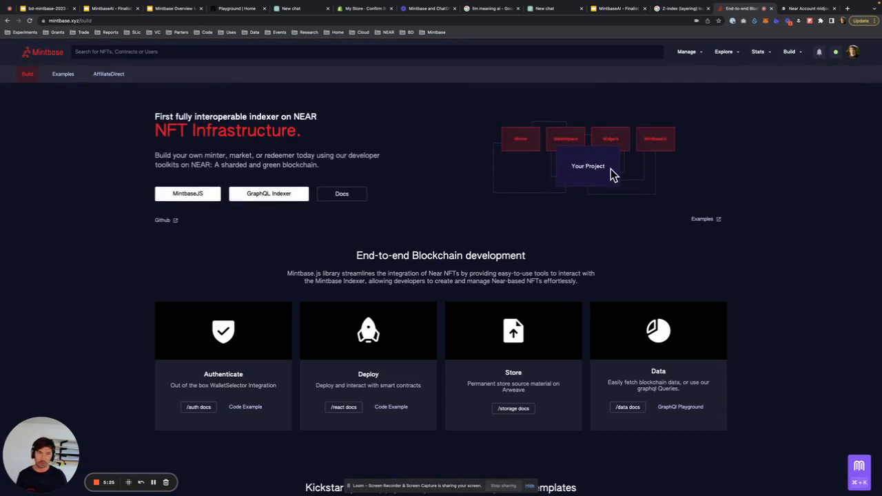
{"action": "scroll", "scroll_direction": "down", "scroll_amount": 3}
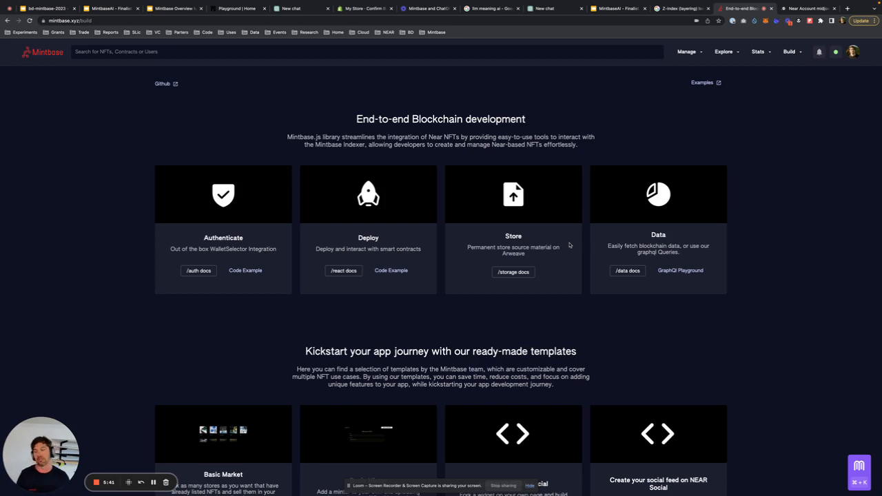
{"action": "mouse_move", "coordinate": [630, 154]}
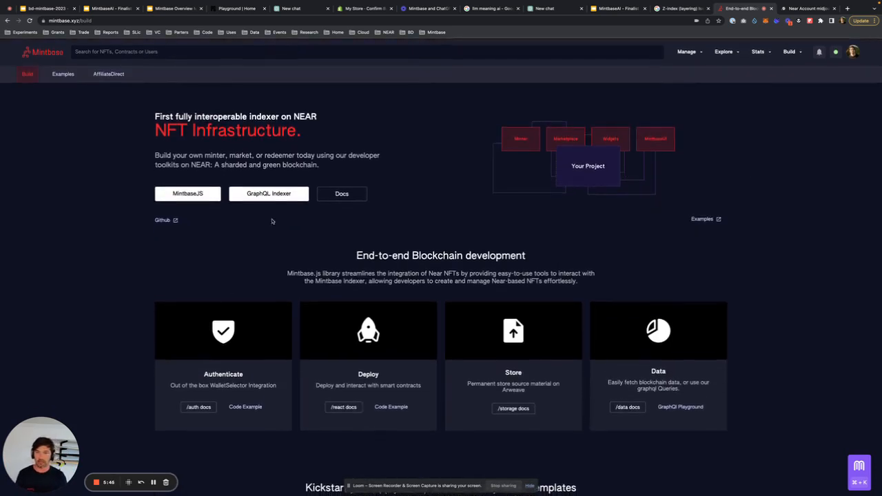
{"action": "left_click", "coordinate": [267, 193]}
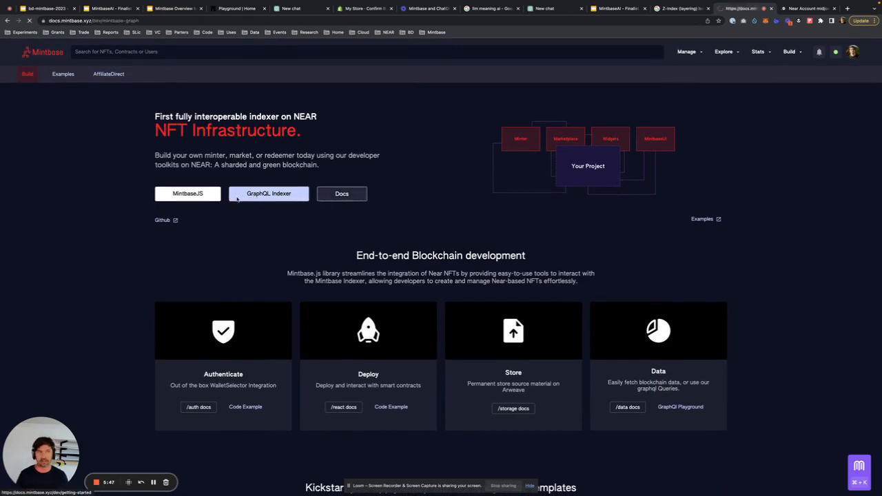
- View the Hasura GraphiQL tab with the Mintbase graph endpoint and sample NFT-token MyQuery
{"action": "left_click", "coordinate": [267, 193]}
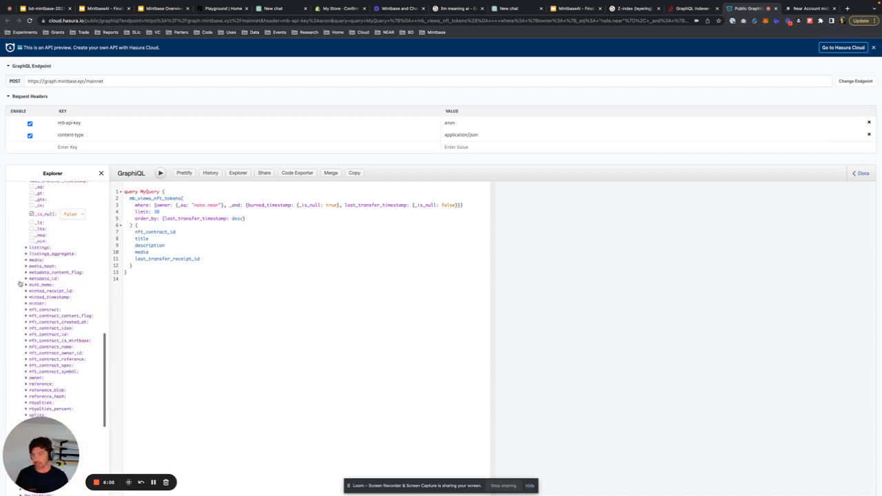
{"action": "scroll", "scroll_direction": "down", "scroll_amount": 3}
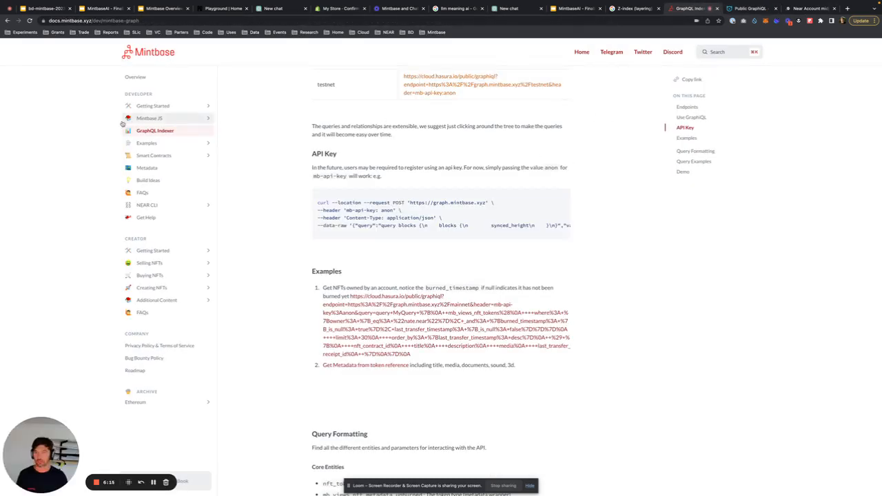
- Review the Mintbase JS documentation page for the mint method
{"action": "left_click", "coordinate": [149, 118]}
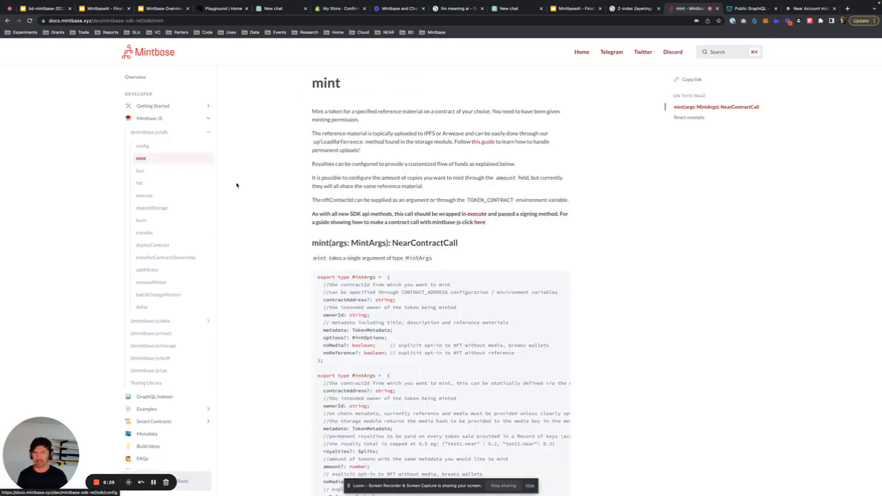
{"action": "scroll", "scroll_direction": "down", "scroll_amount": 3}
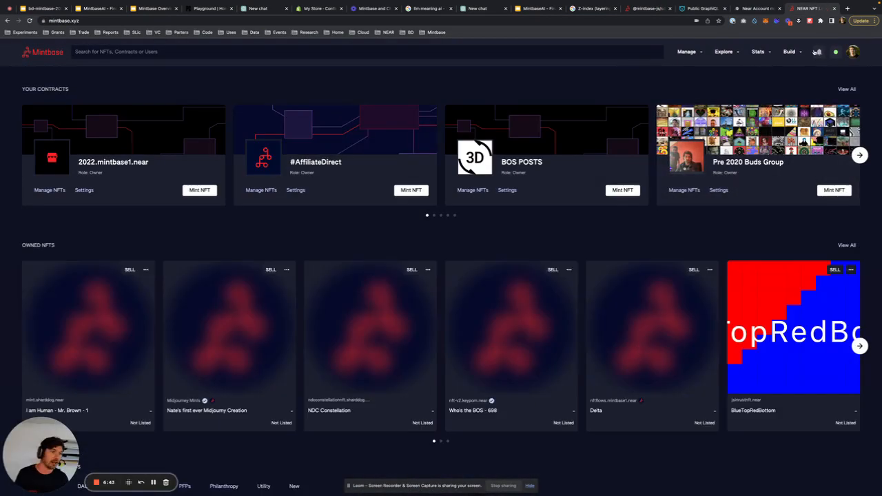
- View the Vercel deploy page for the simple-marketplace template, then return to mintbase.xyz
{"action": "left_click", "coordinate": [789, 51]}
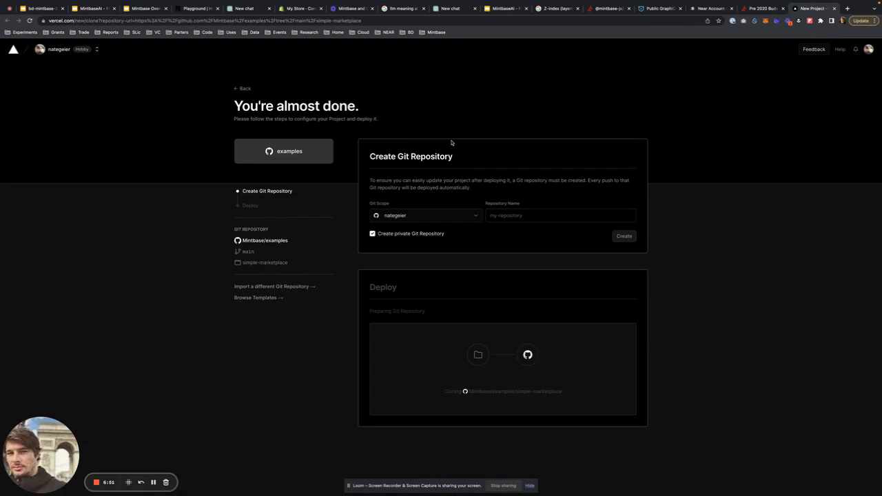
{"action": "left_click", "coordinate": [424, 215]}
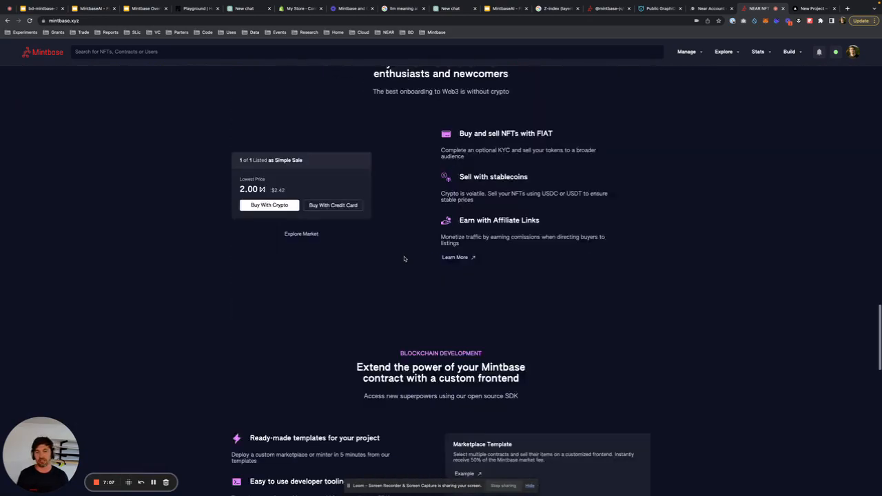
- Reach the AffiliateDirect program page via the Build menu and view its Top Affiliates leaderboard
{"action": "scroll", "scroll_direction": "down", "scroll_amount": 3}
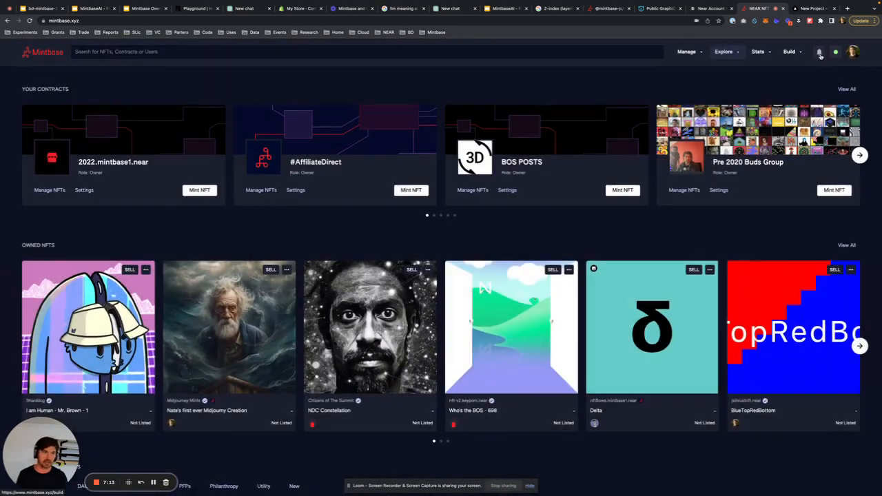
{"action": "left_click", "coordinate": [788, 51]}
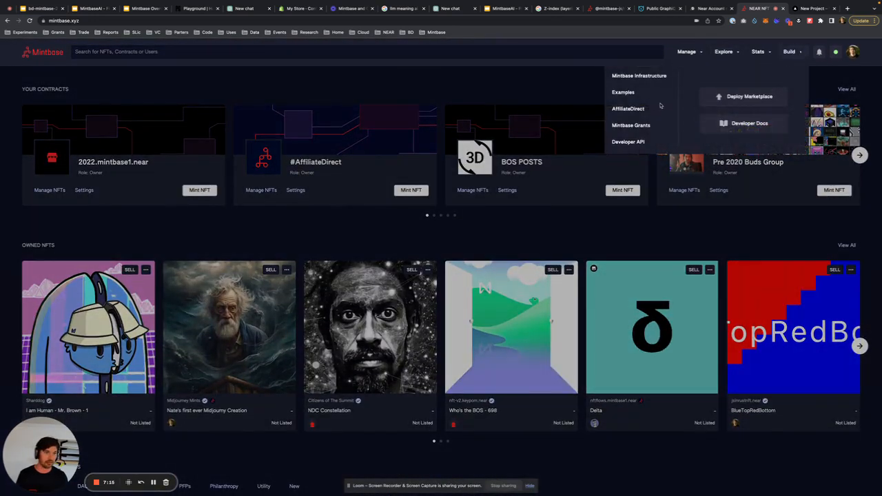
{"action": "left_click", "coordinate": [628, 107]}
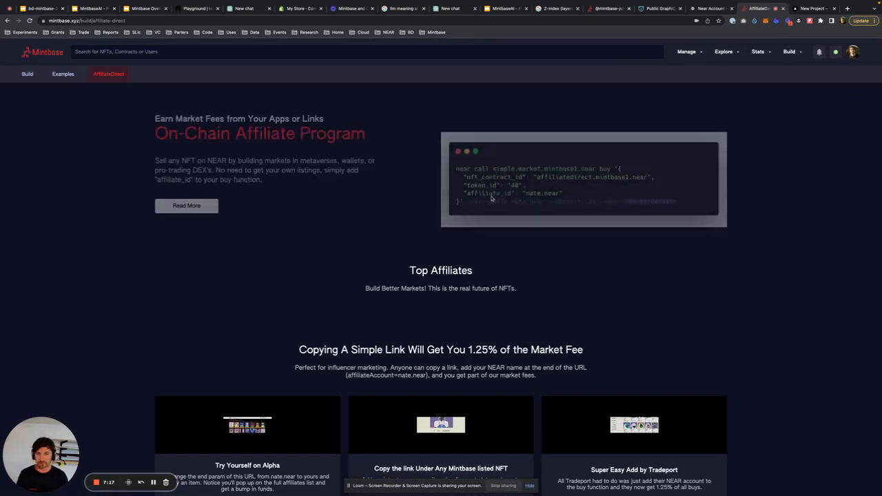
{"action": "scroll", "scroll_direction": "down", "scroll_amount": 3}
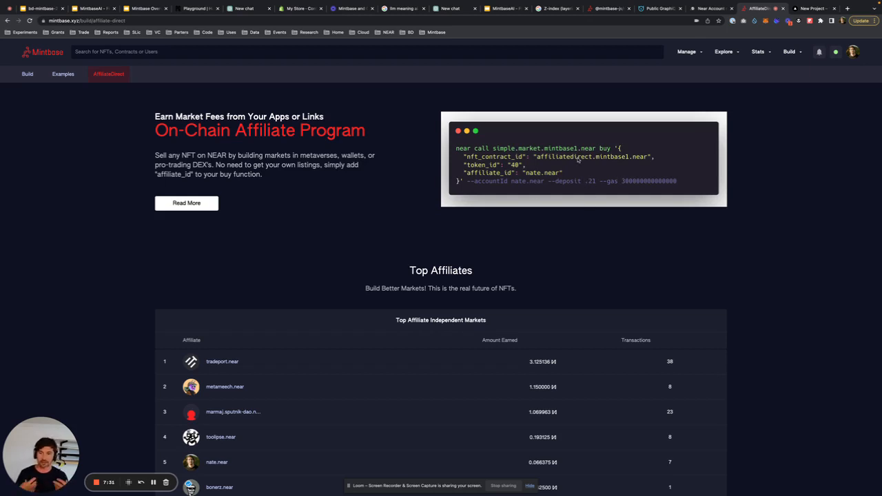
{"action": "scroll", "scroll_direction": "down", "scroll_amount": 3}
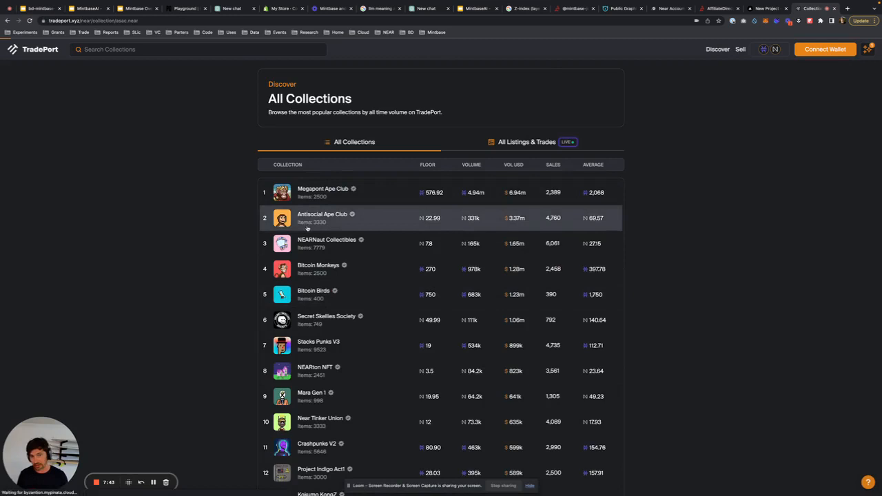
- Browse the Antisocial Ape Club collection from TradePort's All Collections ranking
{"action": "left_click", "coordinate": [322, 218]}
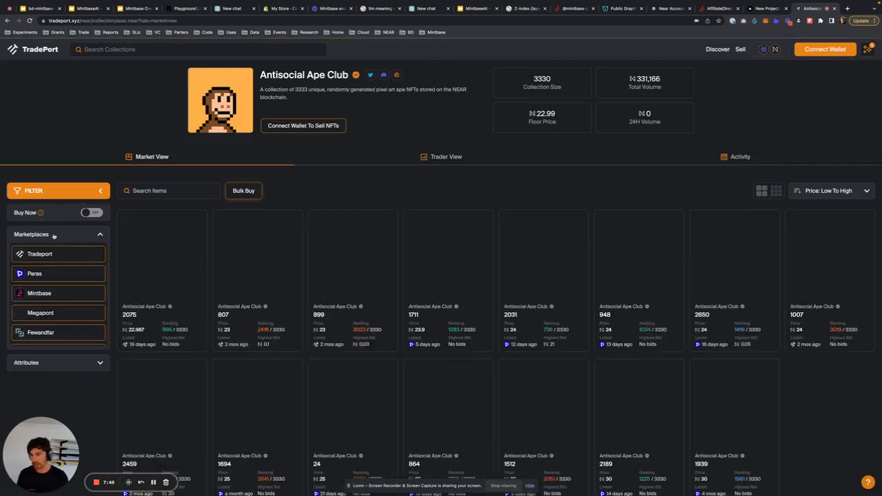
{"action": "left_click", "coordinate": [39, 254]}
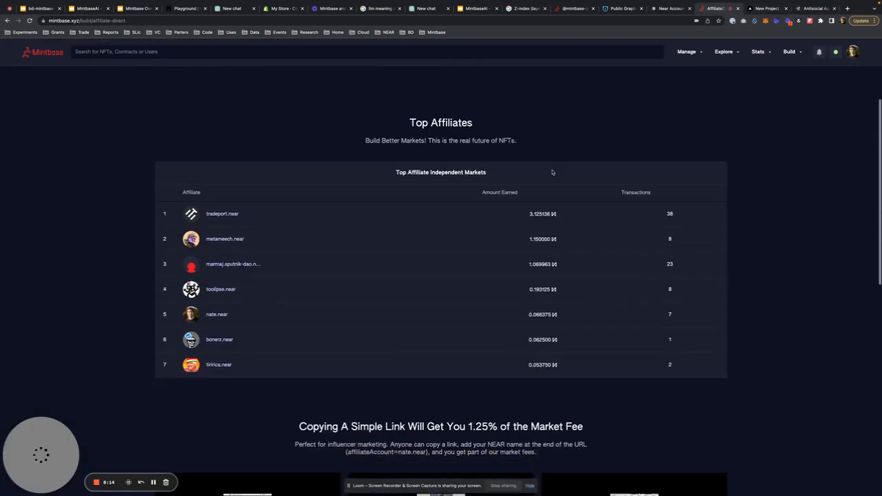
{"action": "scroll", "scroll_direction": "down", "scroll_amount": 3}
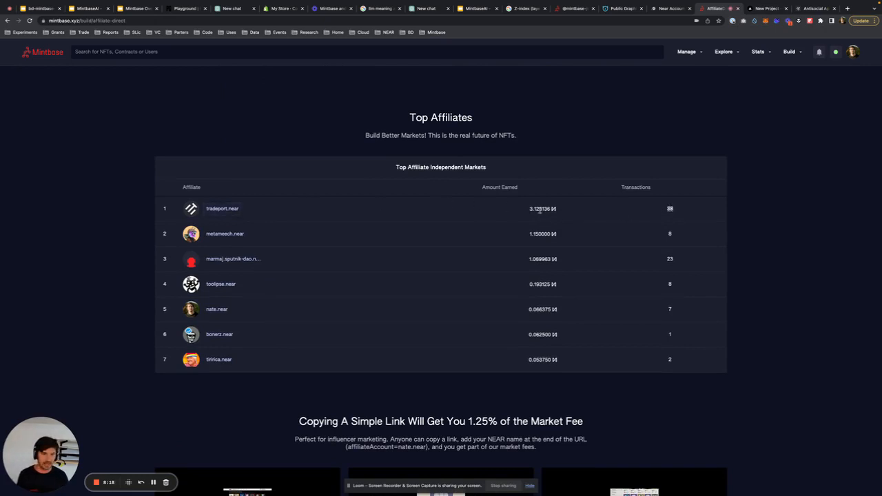
{"action": "mouse_move", "coordinate": [548, 240]}
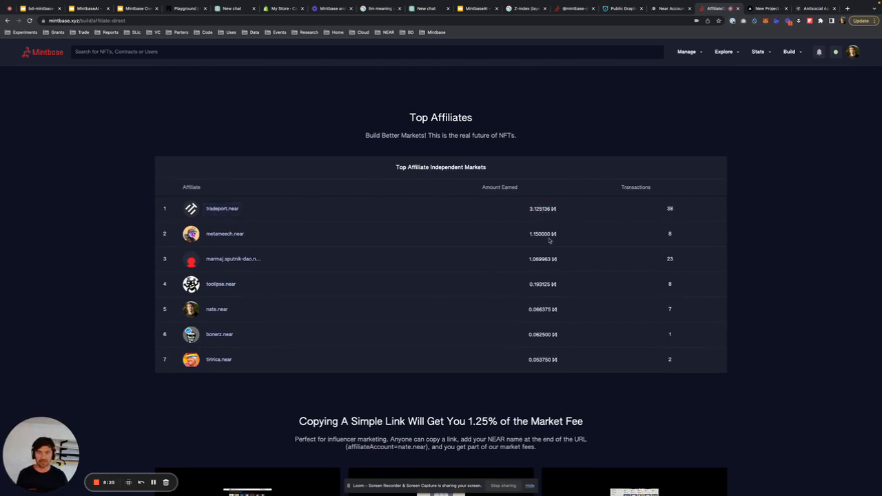
{"action": "scroll", "scroll_direction": "down", "scroll_amount": 3}
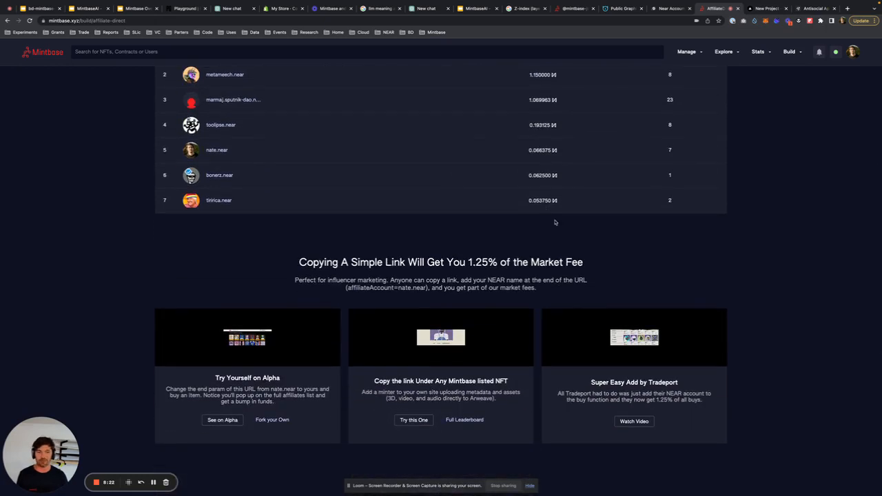
{"action": "scroll", "scroll_direction": "down", "scroll_amount": 3}
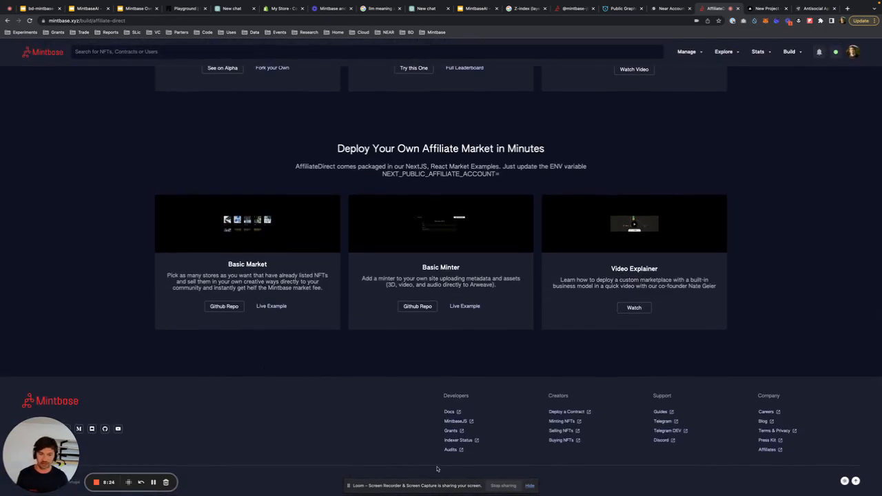
{"action": "mouse_move", "coordinate": [488, 466]}
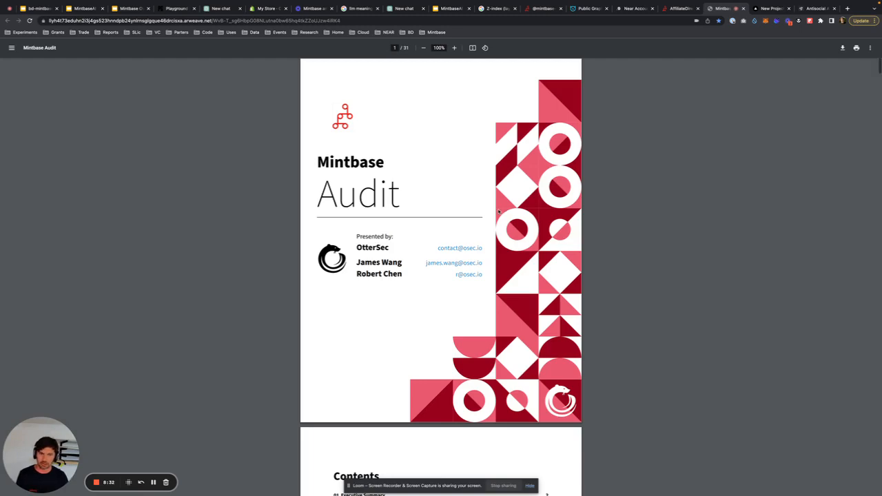
- Skim the OtterSec Mintbase Audit PDF down to its Findings and vulnerability details
{"action": "scroll", "scroll_direction": "down", "scroll_amount": 3}
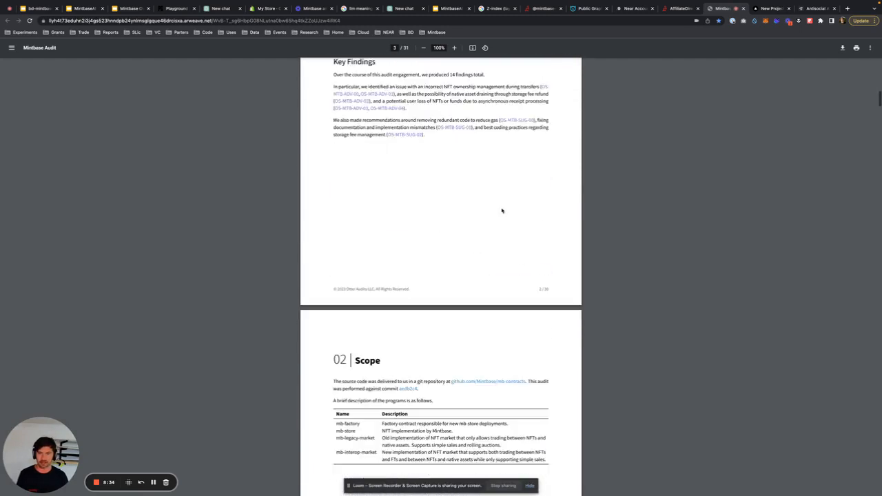
{"action": "scroll", "scroll_direction": "down", "scroll_amount": 3}
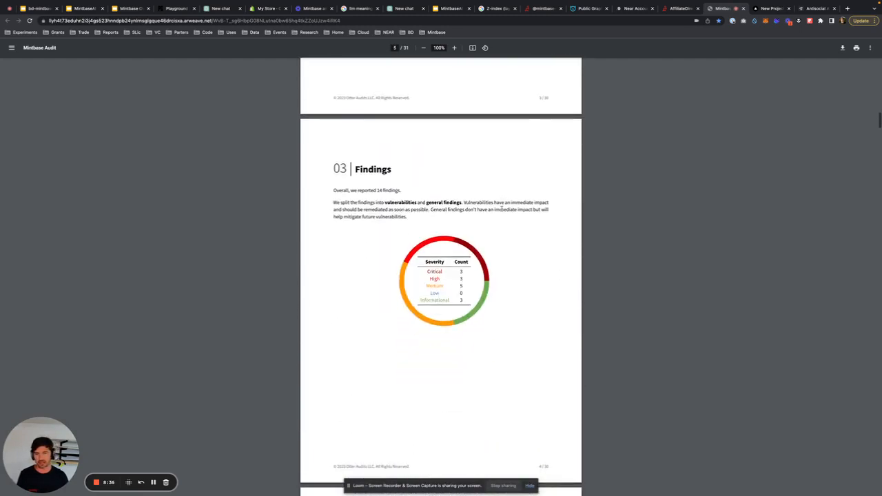
{"action": "scroll", "scroll_direction": "down", "scroll_amount": 3}
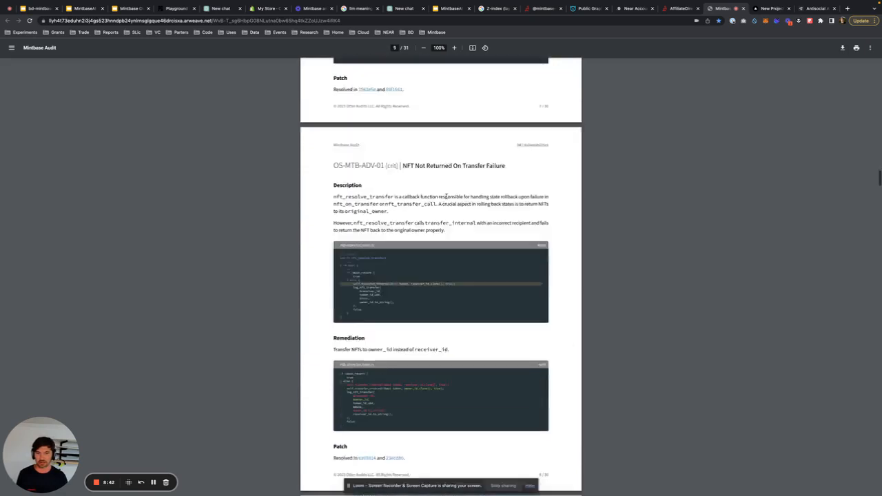
{"action": "scroll", "scroll_direction": "up", "scroll_amount": 3}
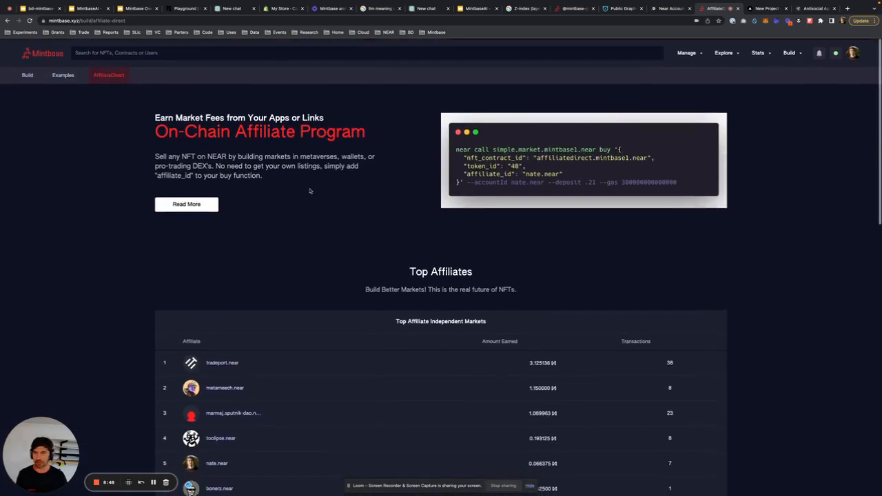
- Reach the Explore collections page and show the AI category collections
{"action": "left_click", "coordinate": [686, 53]}
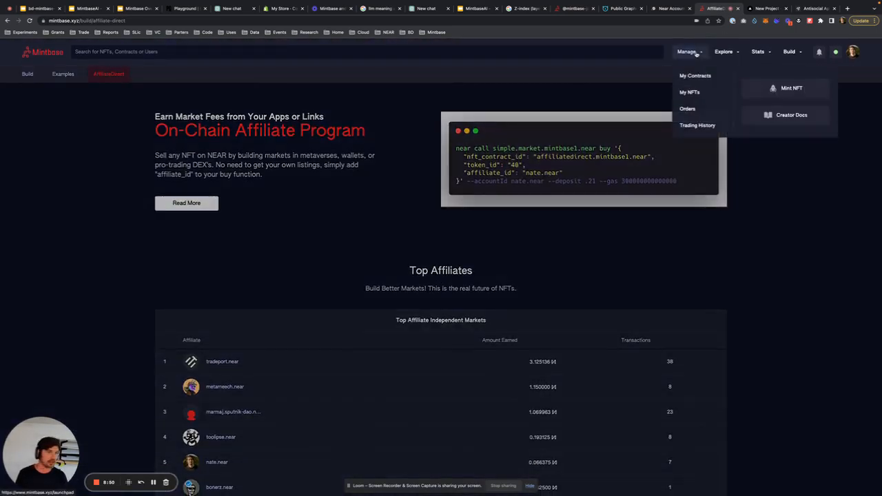
{"action": "left_click", "coordinate": [723, 53]}
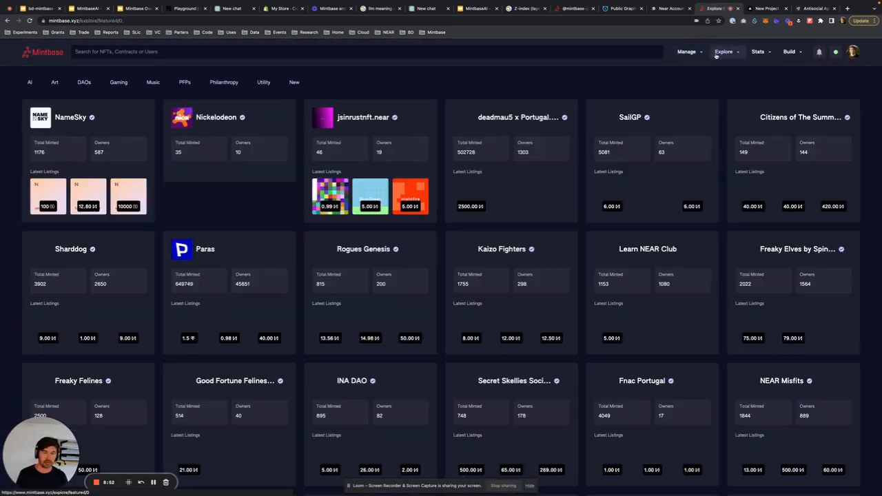
{"action": "left_click", "coordinate": [30, 83]}
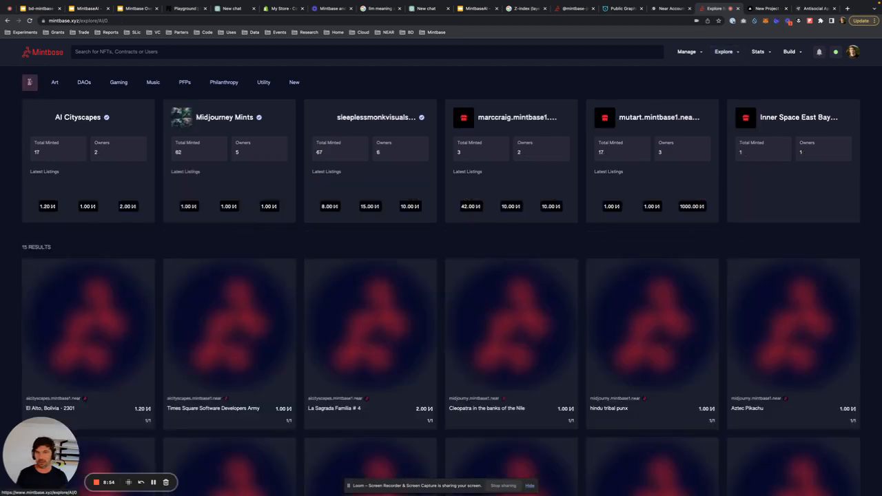
{"action": "scroll", "scroll_direction": "down", "scroll_amount": 3}
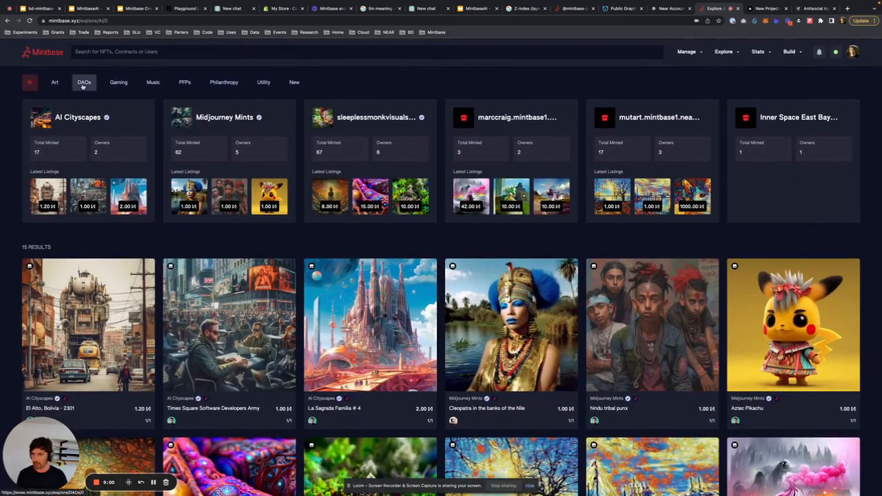
- Switch the Explore collections to the DAOs category, then to PFPs
{"action": "left_click", "coordinate": [224, 83]}
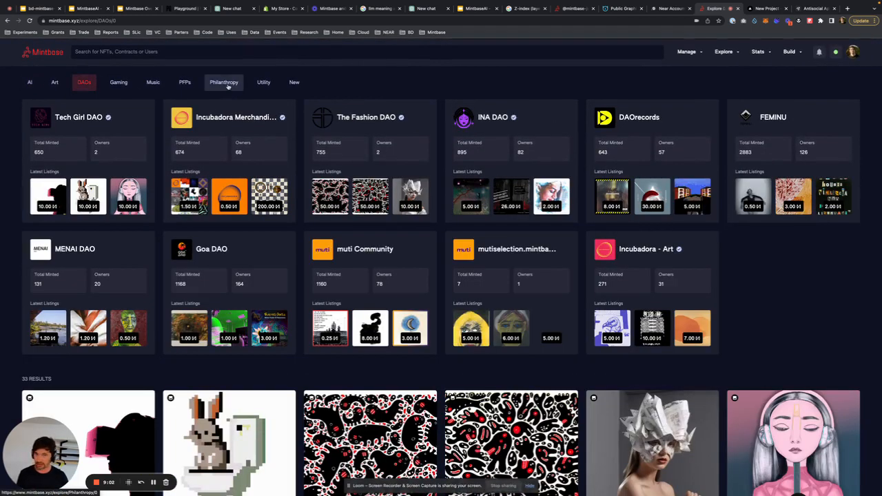
{"action": "left_click", "coordinate": [185, 82]}
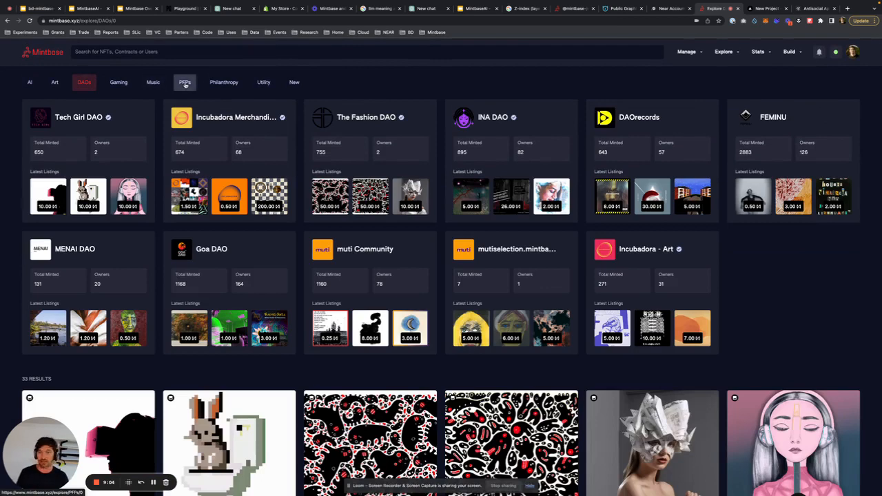
{"action": "left_click", "coordinate": [185, 83]}
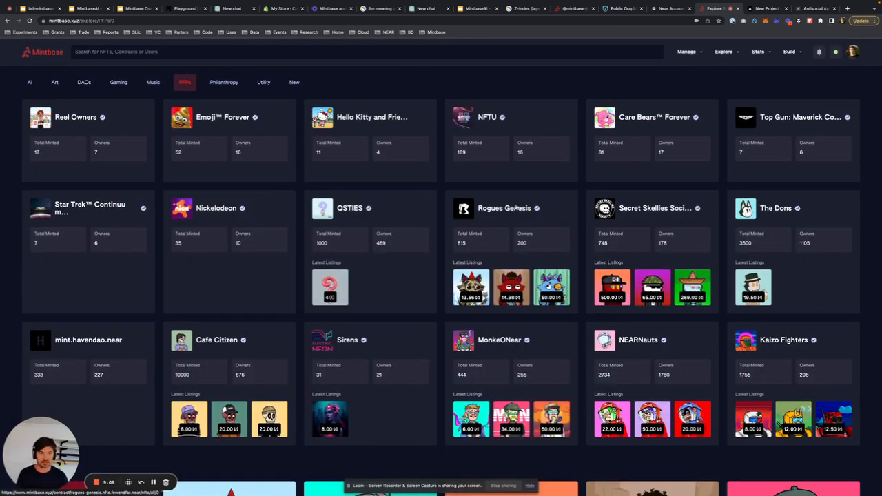
- Filter the Rogues Genesis foxes to those with Brows eyes
{"action": "left_click", "coordinate": [504, 208]}
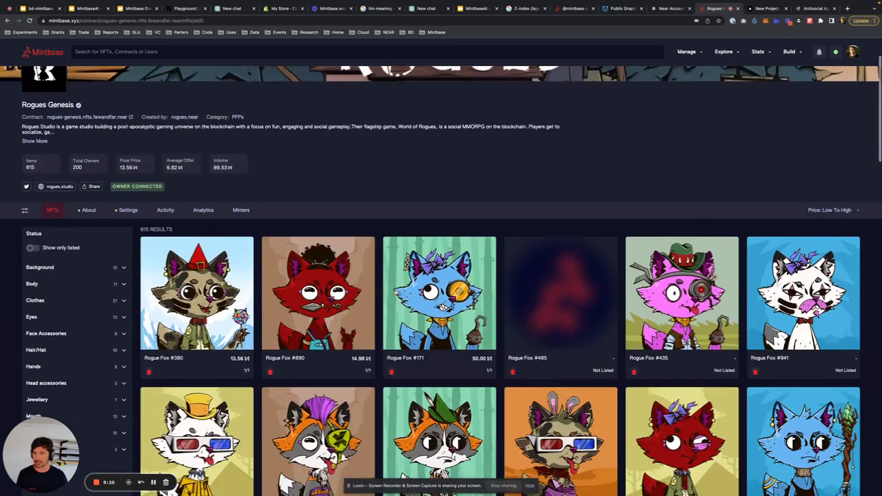
{"action": "left_click", "coordinate": [32, 240]}
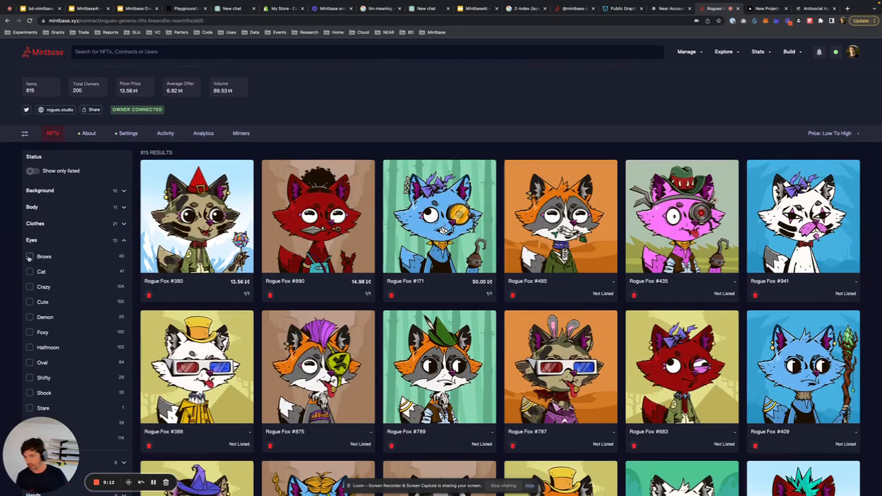
{"action": "left_click", "coordinate": [31, 257]}
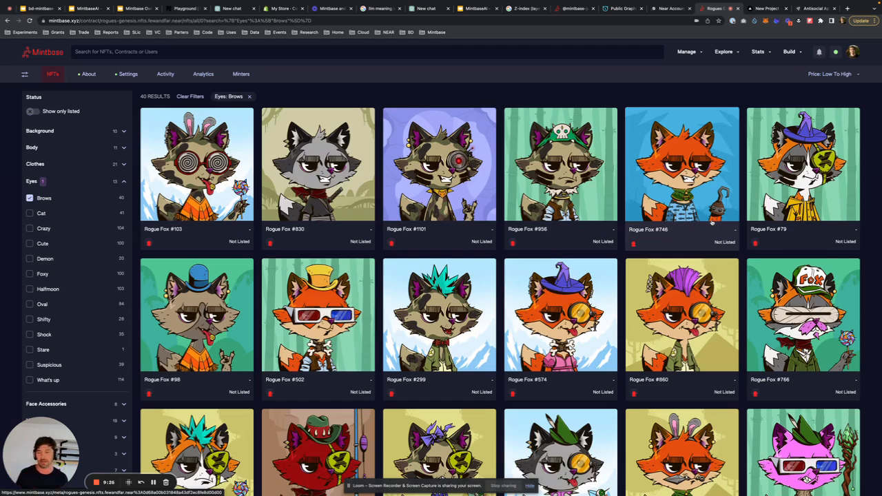
{"action": "scroll", "scroll_direction": "up", "scroll_amount": 3}
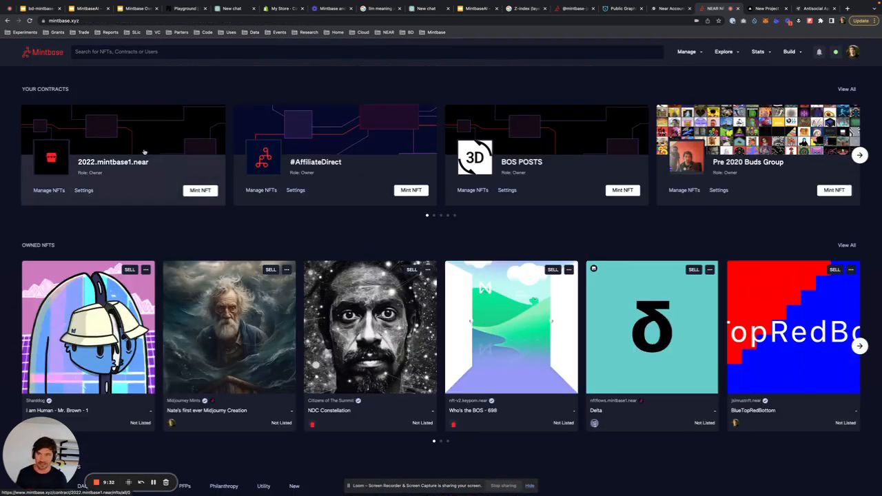
- Check the price currency choices on the NDC Constellation sell form and keep NEAR
{"action": "scroll", "scroll_direction": "down", "scroll_amount": 3}
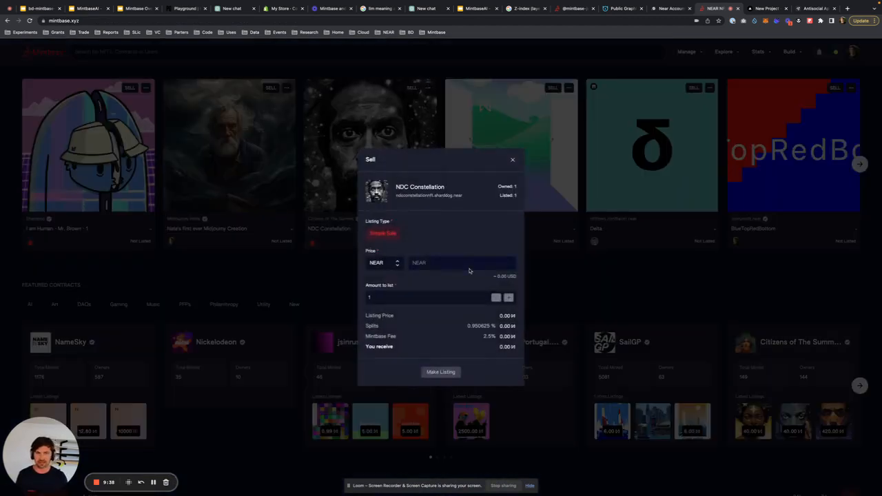
{"action": "left_click", "coordinate": [383, 262]}
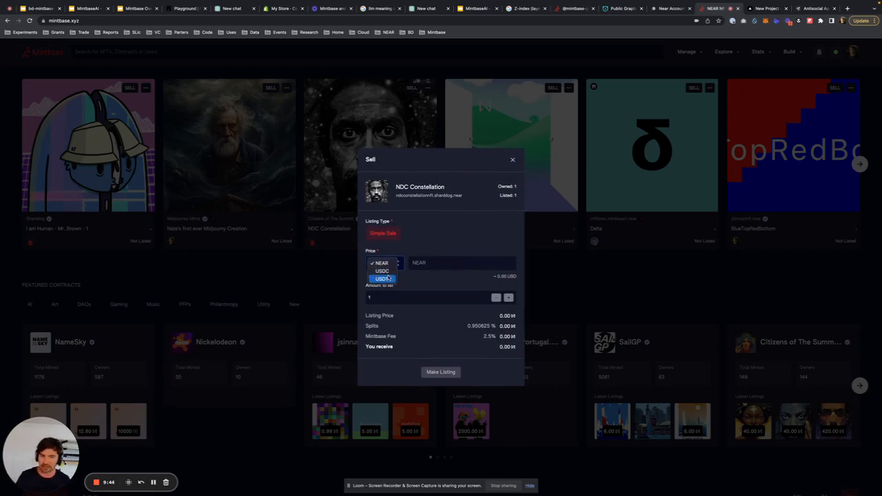
{"action": "left_click", "coordinate": [380, 262]}
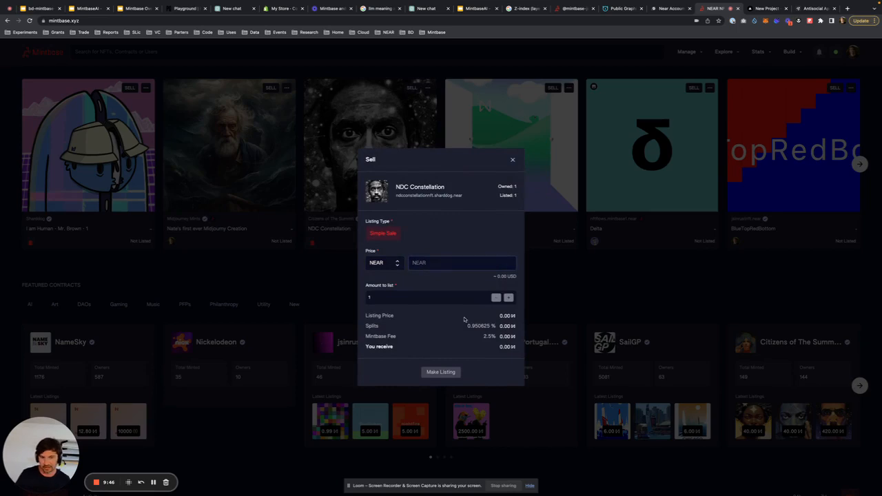
{"action": "mouse_move", "coordinate": [472, 232]}
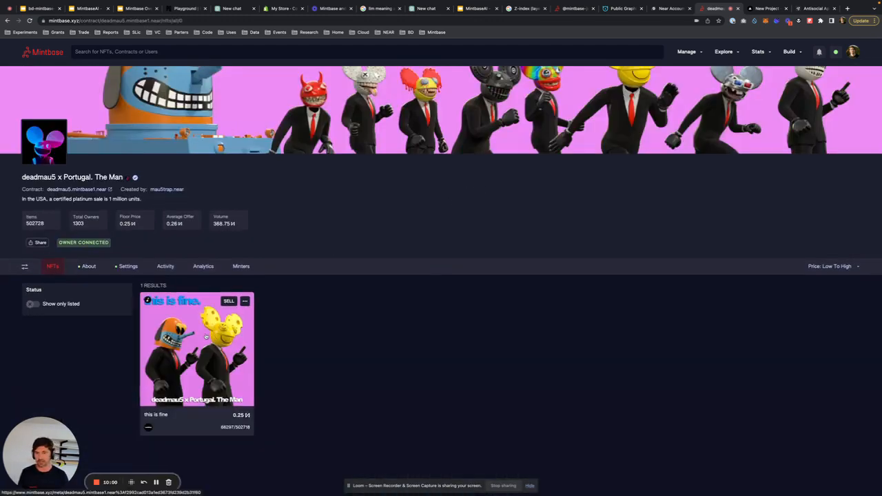
- View the 'this is fine' NFT page priced at 0.25 NEAR with Buy Now
{"action": "left_click", "coordinate": [196, 350]}
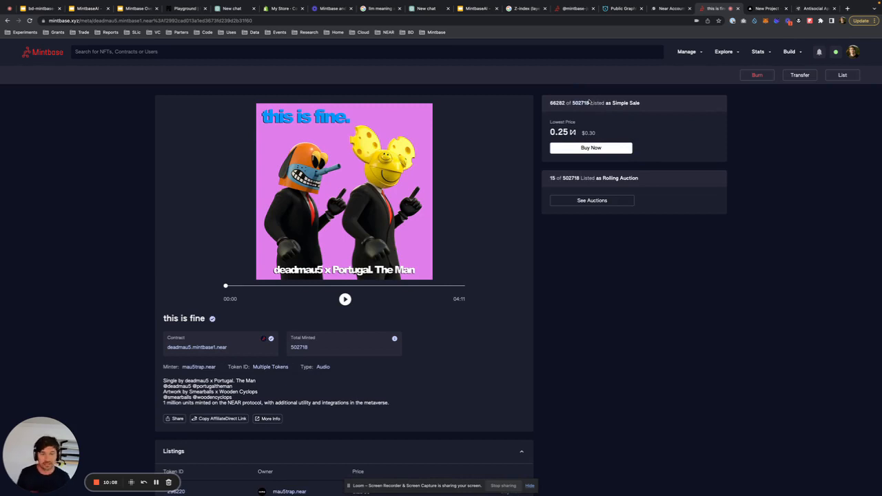
{"action": "mouse_move", "coordinate": [617, 316]}
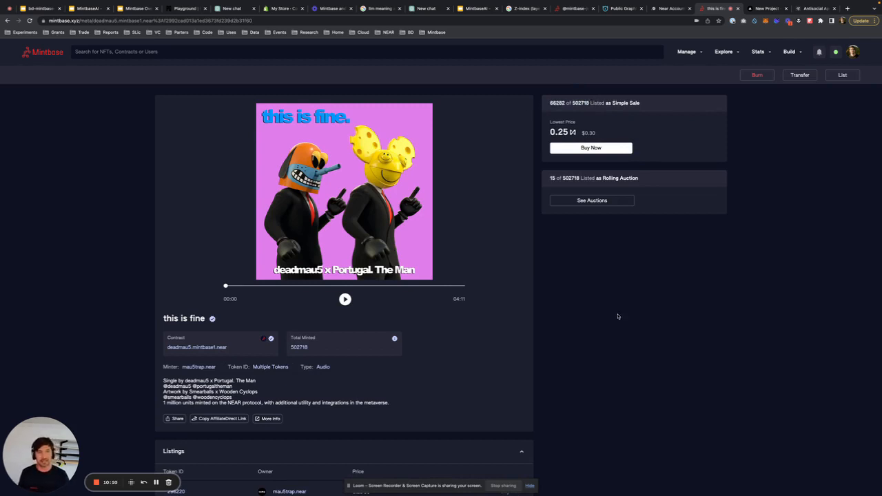
{"action": "mouse_move", "coordinate": [591, 252]}
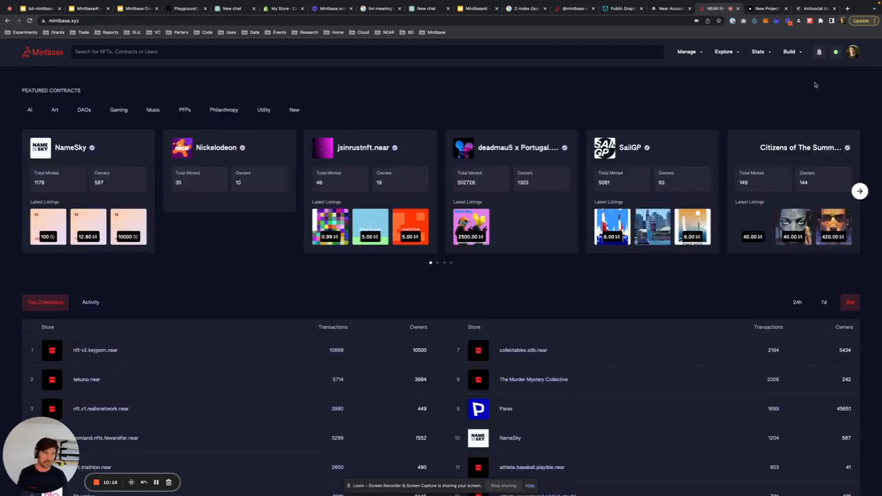
- Scroll the home page down to the Mint, Sell, Develop and Experiment section
{"action": "scroll", "scroll_direction": "down", "scroll_amount": 3}
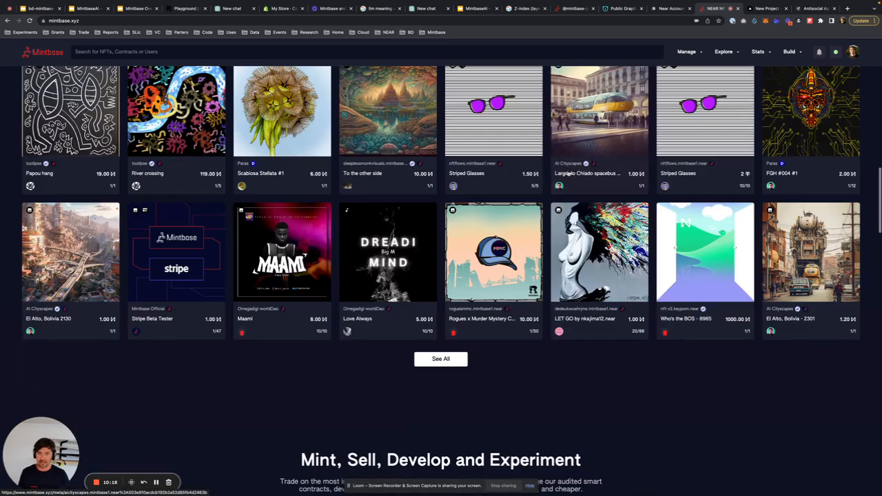
{"action": "scroll", "scroll_direction": "down", "scroll_amount": 3}
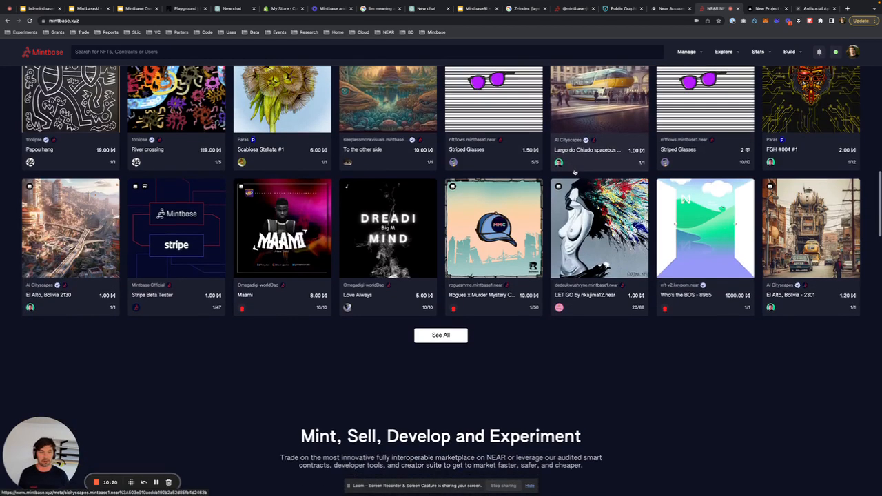
{"action": "scroll", "scroll_direction": "down", "scroll_amount": 3}
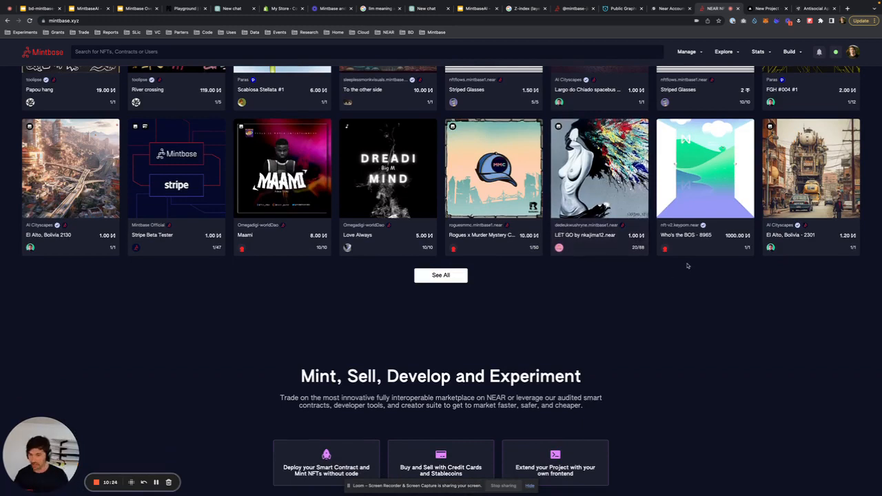
{"action": "mouse_move", "coordinate": [538, 311]}
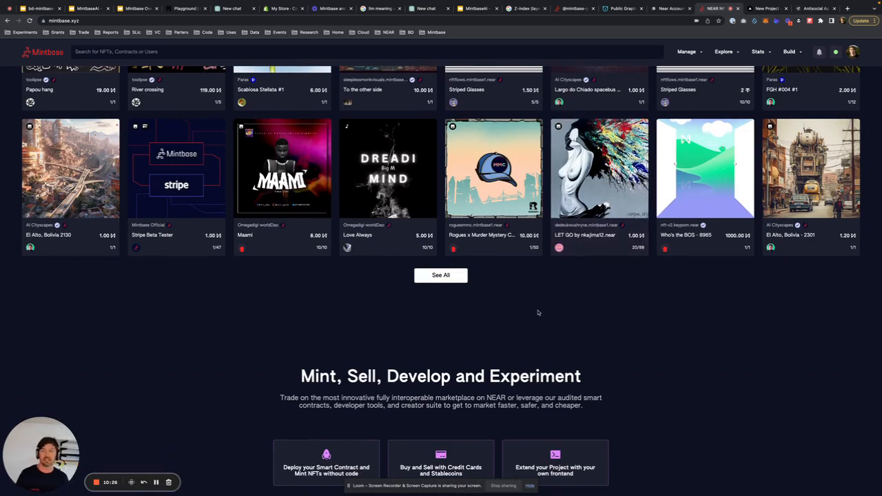
{"action": "mouse_move", "coordinate": [311, 334]}
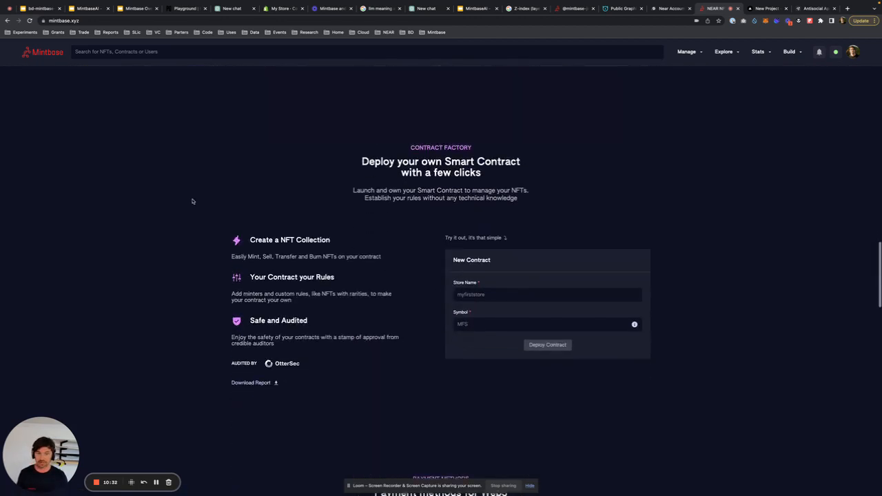
- Deploy a new store contract named 'yeeeet' with symbol 'eeej'
{"action": "scroll", "scroll_direction": "down", "scroll_amount": 3}
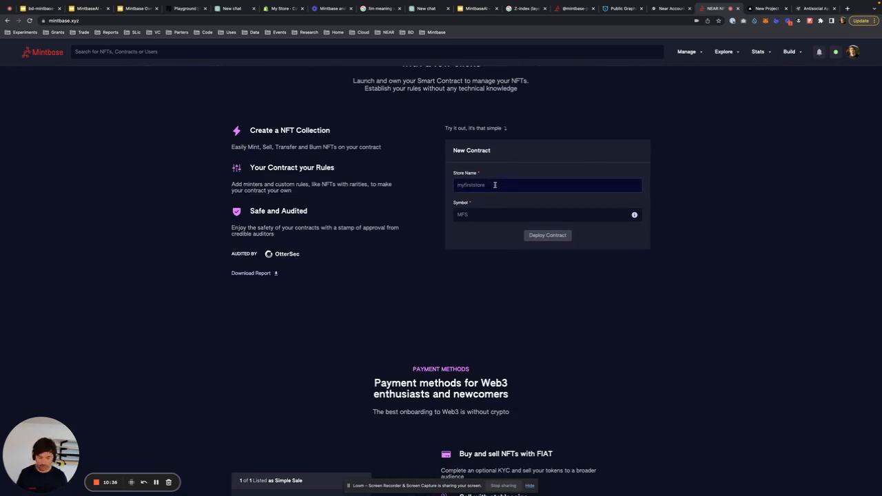
{"action": "type", "text": "yeeeet"}
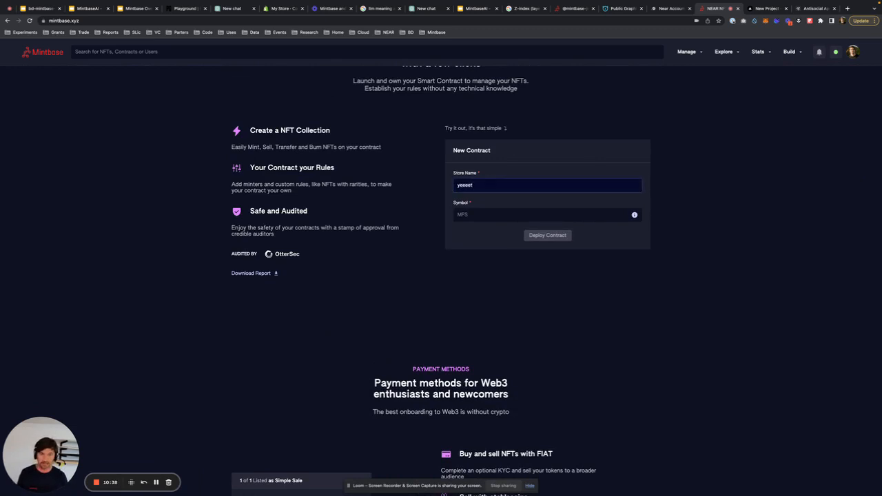
{"action": "type", "text": "eeej"}
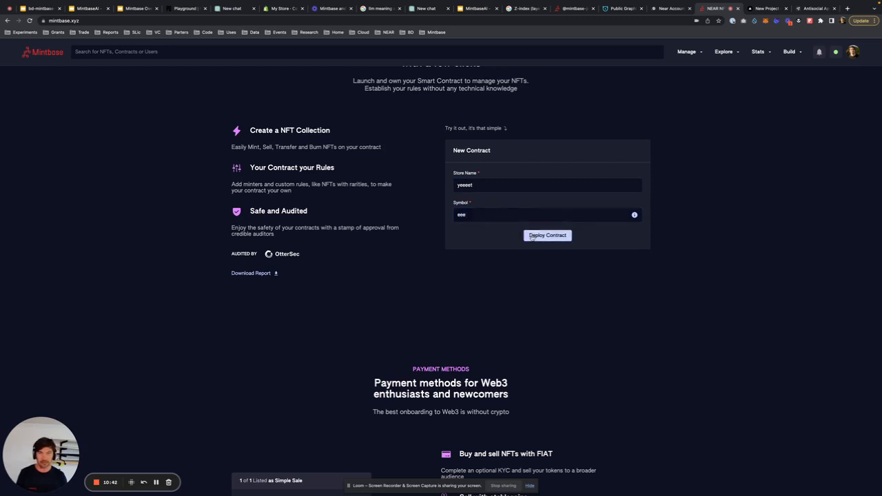
{"action": "left_click", "coordinate": [547, 234]}
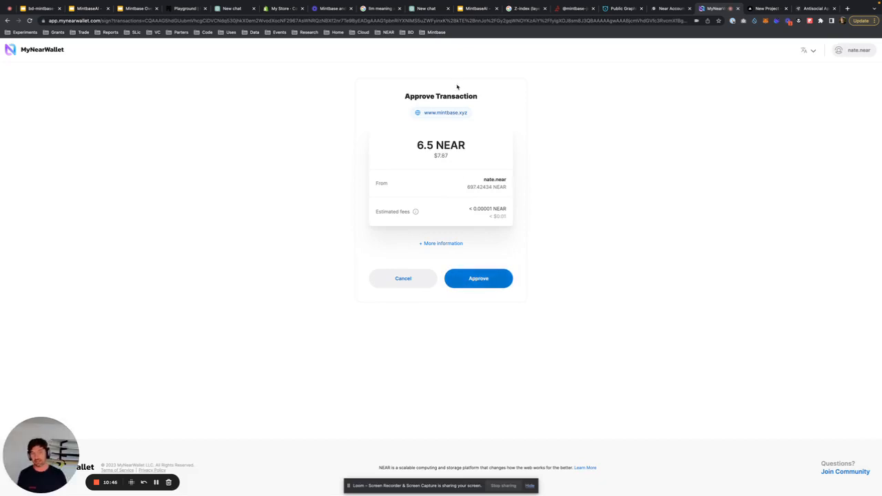
- Cancel the 6.5 NEAR deployment approval in MyNearWallet, returning to My Contracts
{"action": "left_click", "coordinate": [402, 278]}
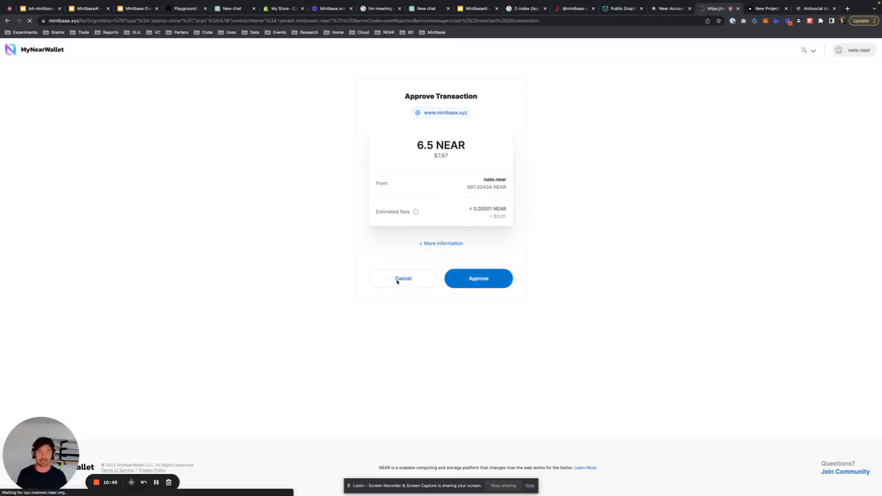
{"action": "left_click", "coordinate": [402, 278]}
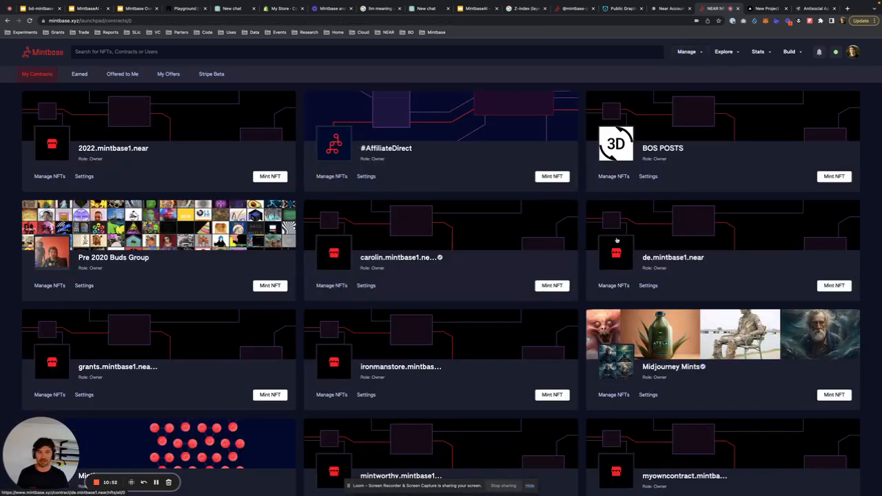
{"action": "scroll", "scroll_direction": "down", "scroll_amount": 3}
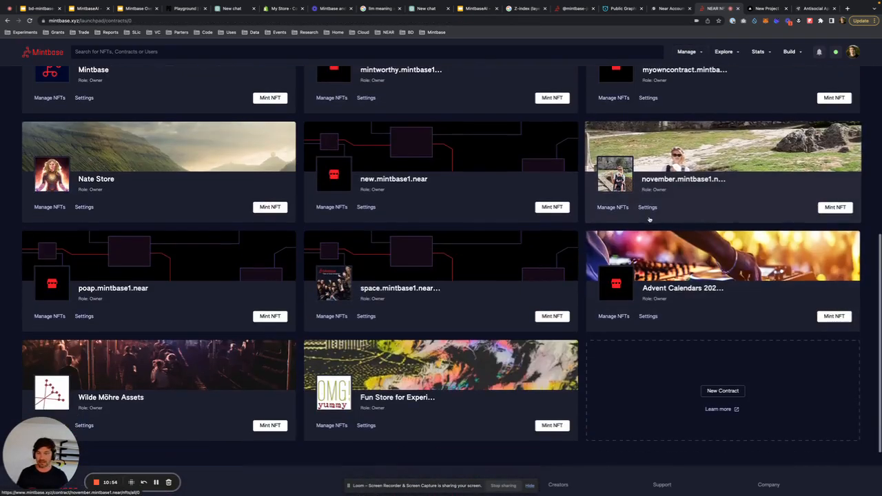
{"action": "scroll", "scroll_direction": "up", "scroll_amount": 3}
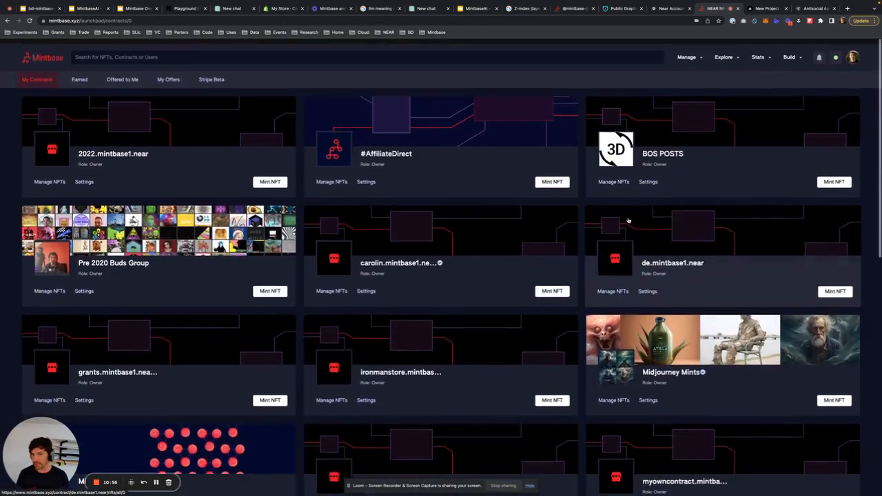
{"action": "scroll", "scroll_direction": "down", "scroll_amount": 3}
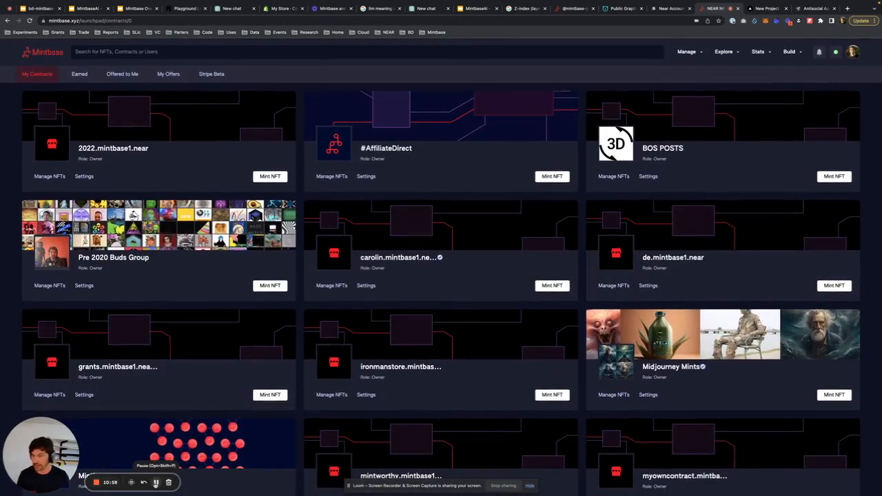